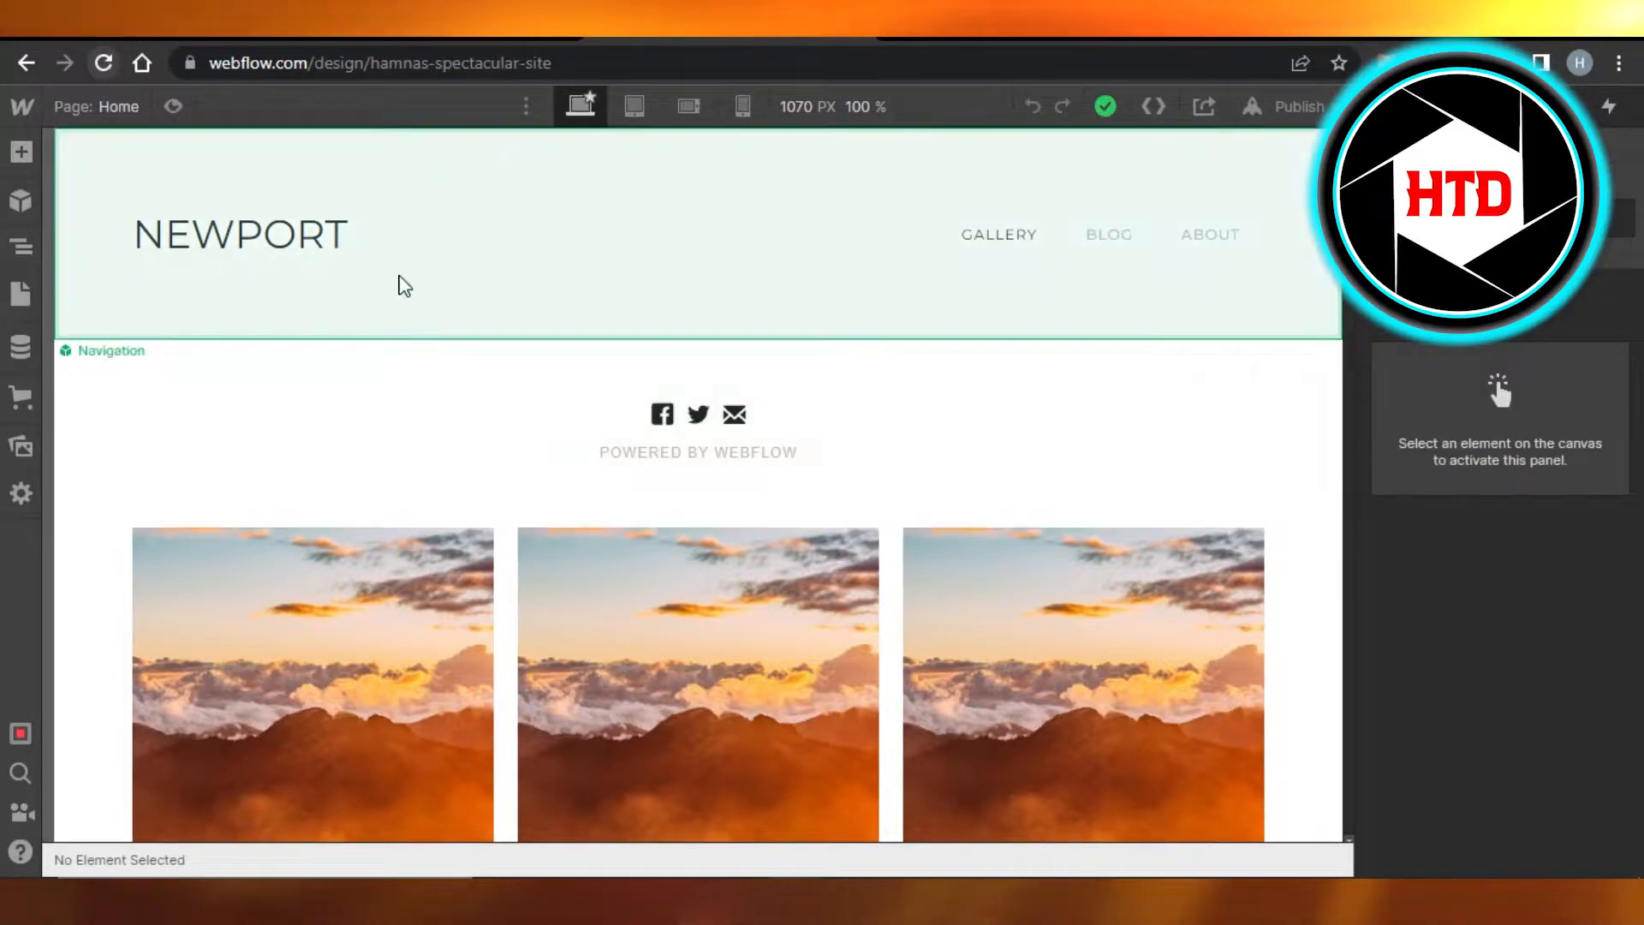
pyautogui.moveTo(189, 180)
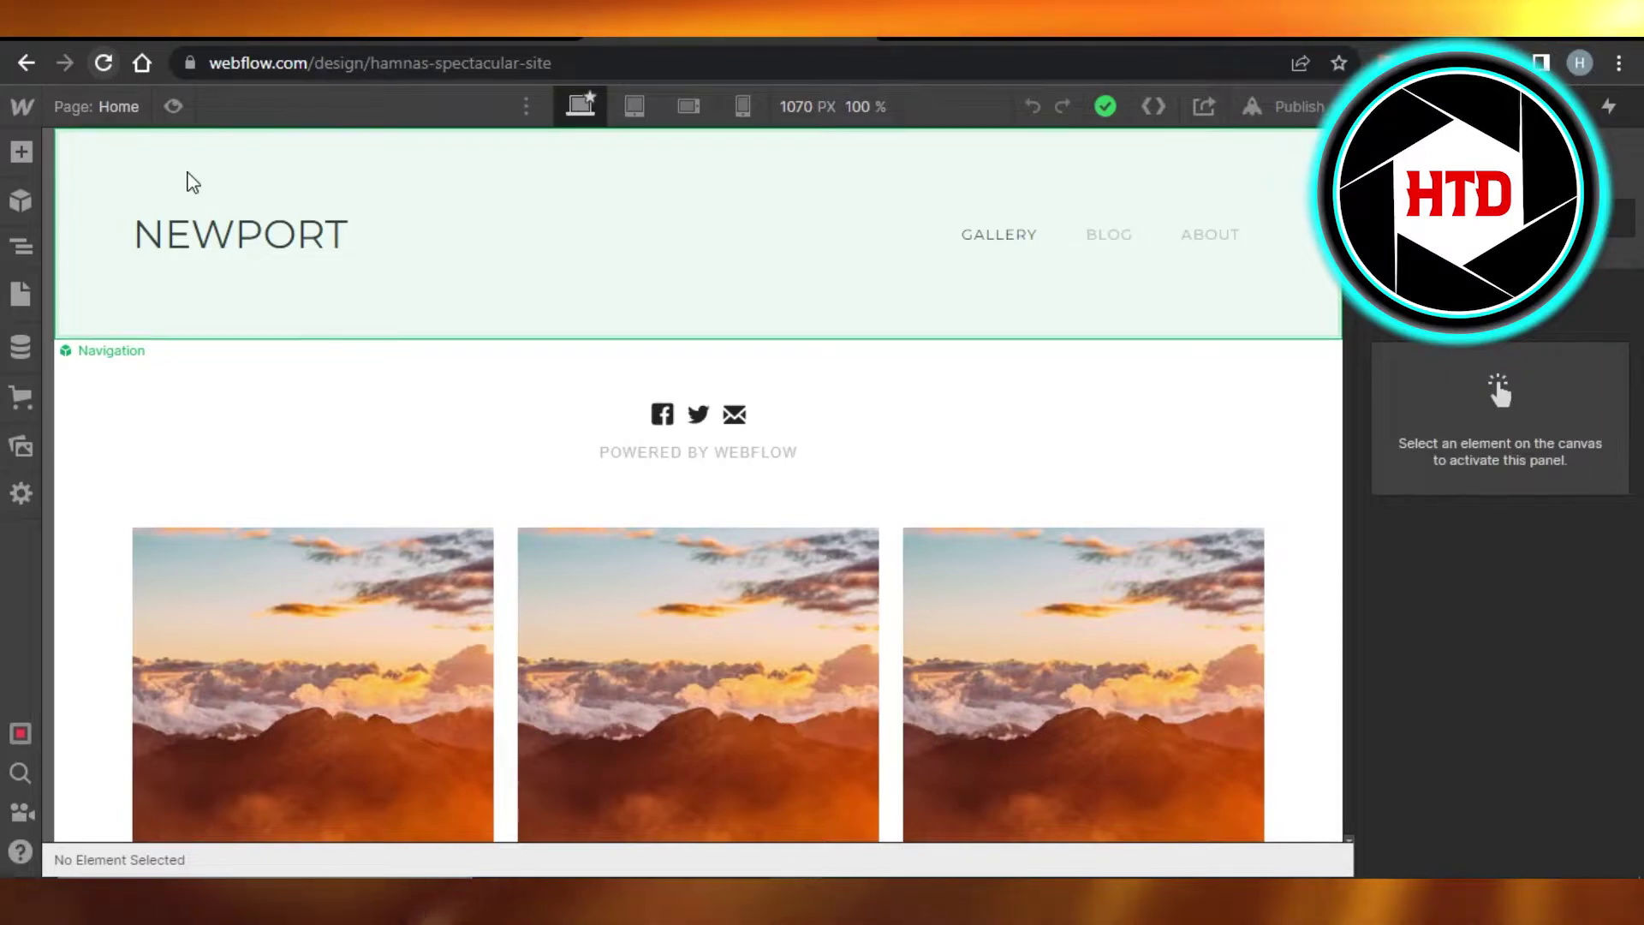
pyautogui.moveTo(938, 318)
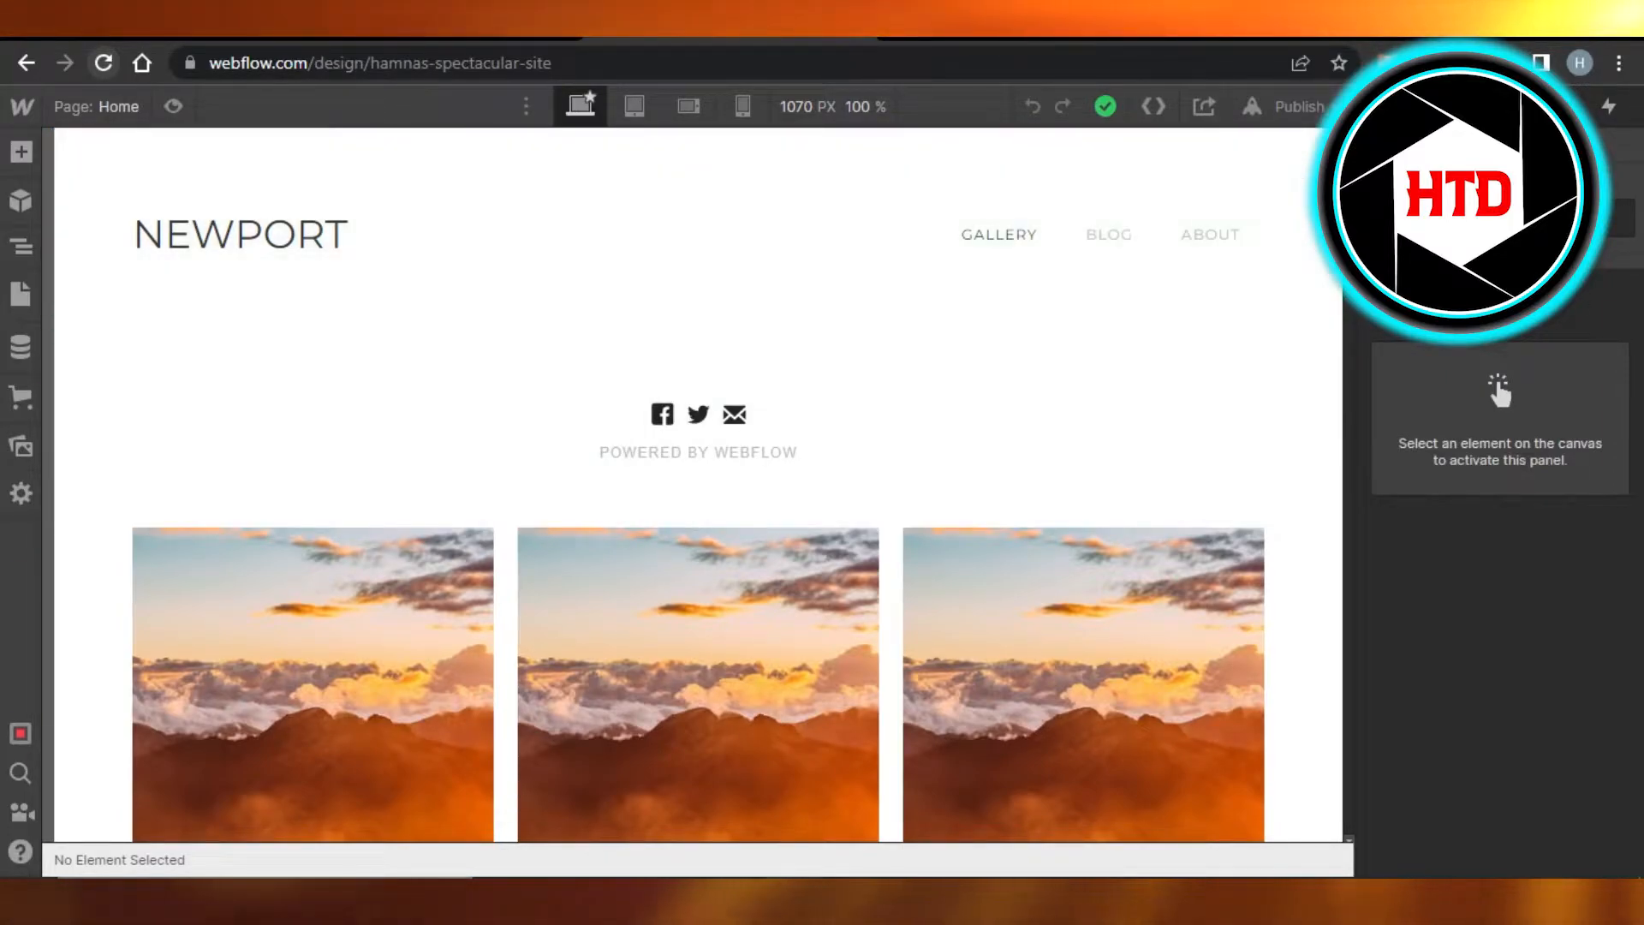
# Scroll the Newport home page, then bring up the Add Elements panel
pyautogui.scroll(-3)
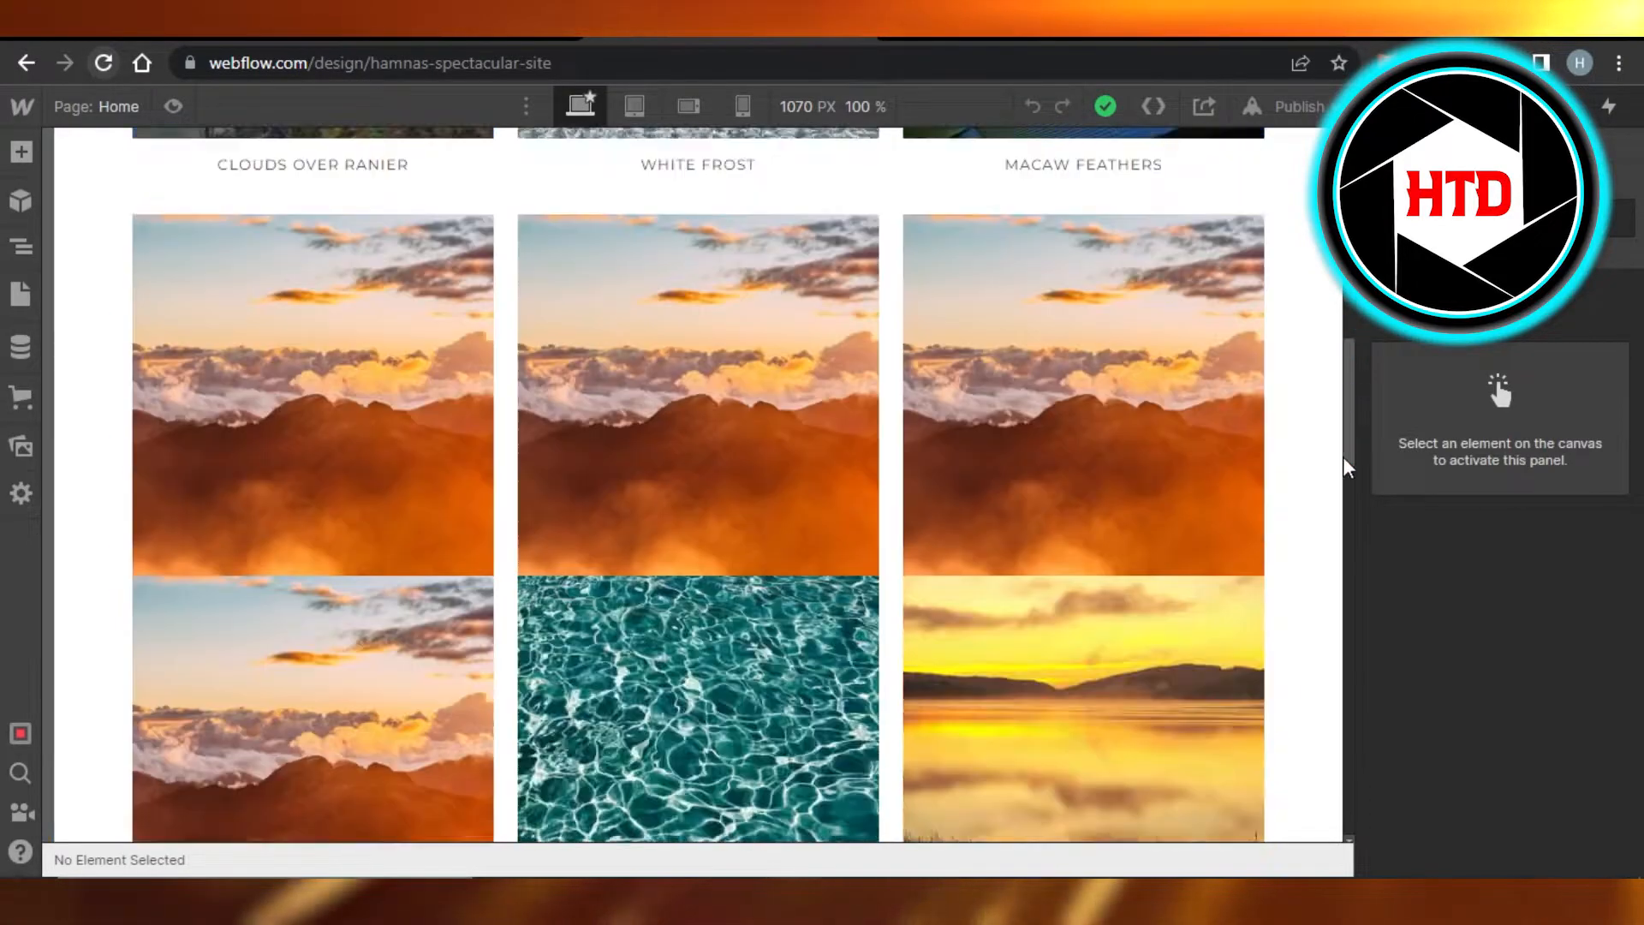
pyautogui.scroll(-3)
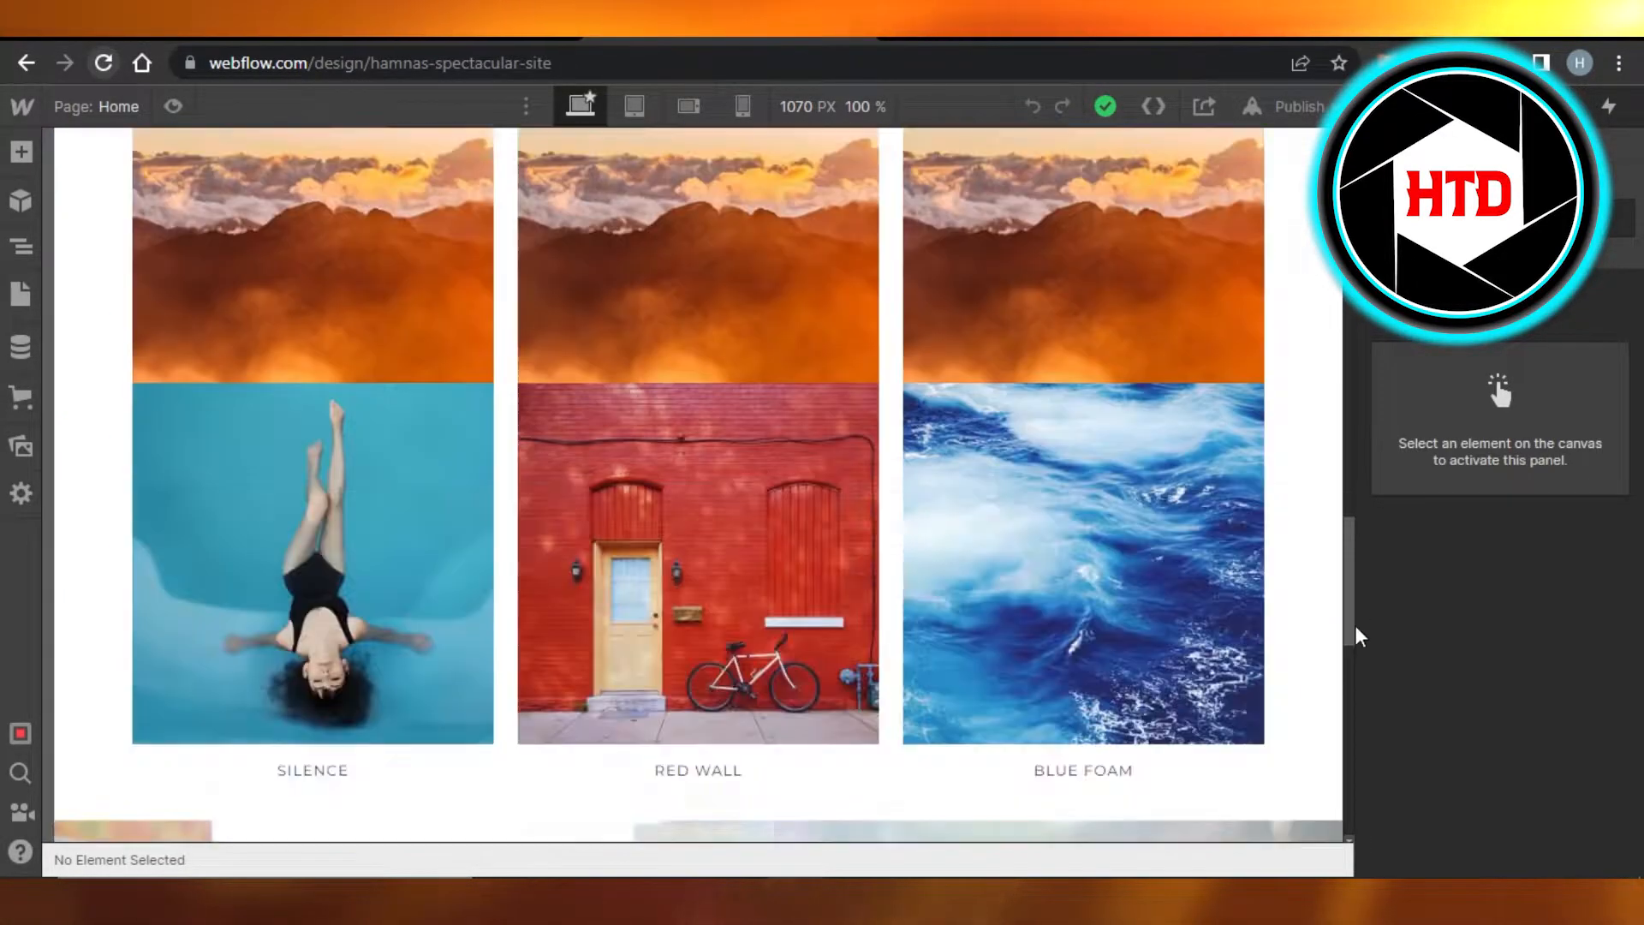
pyautogui.scroll(-3)
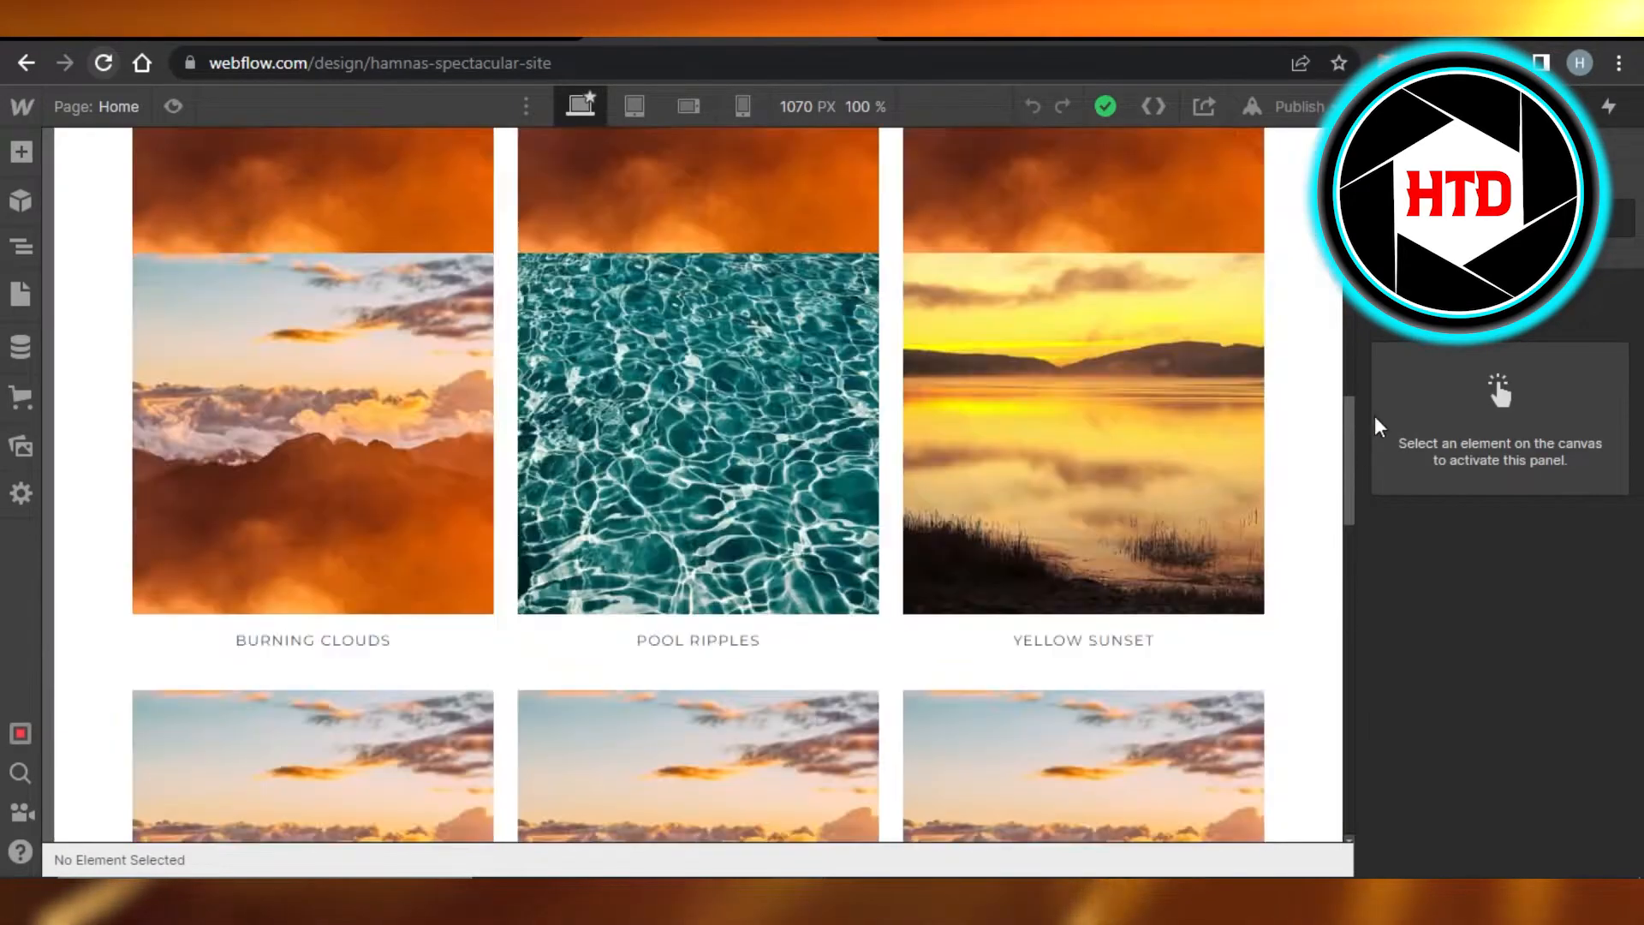
pyautogui.scroll(3)
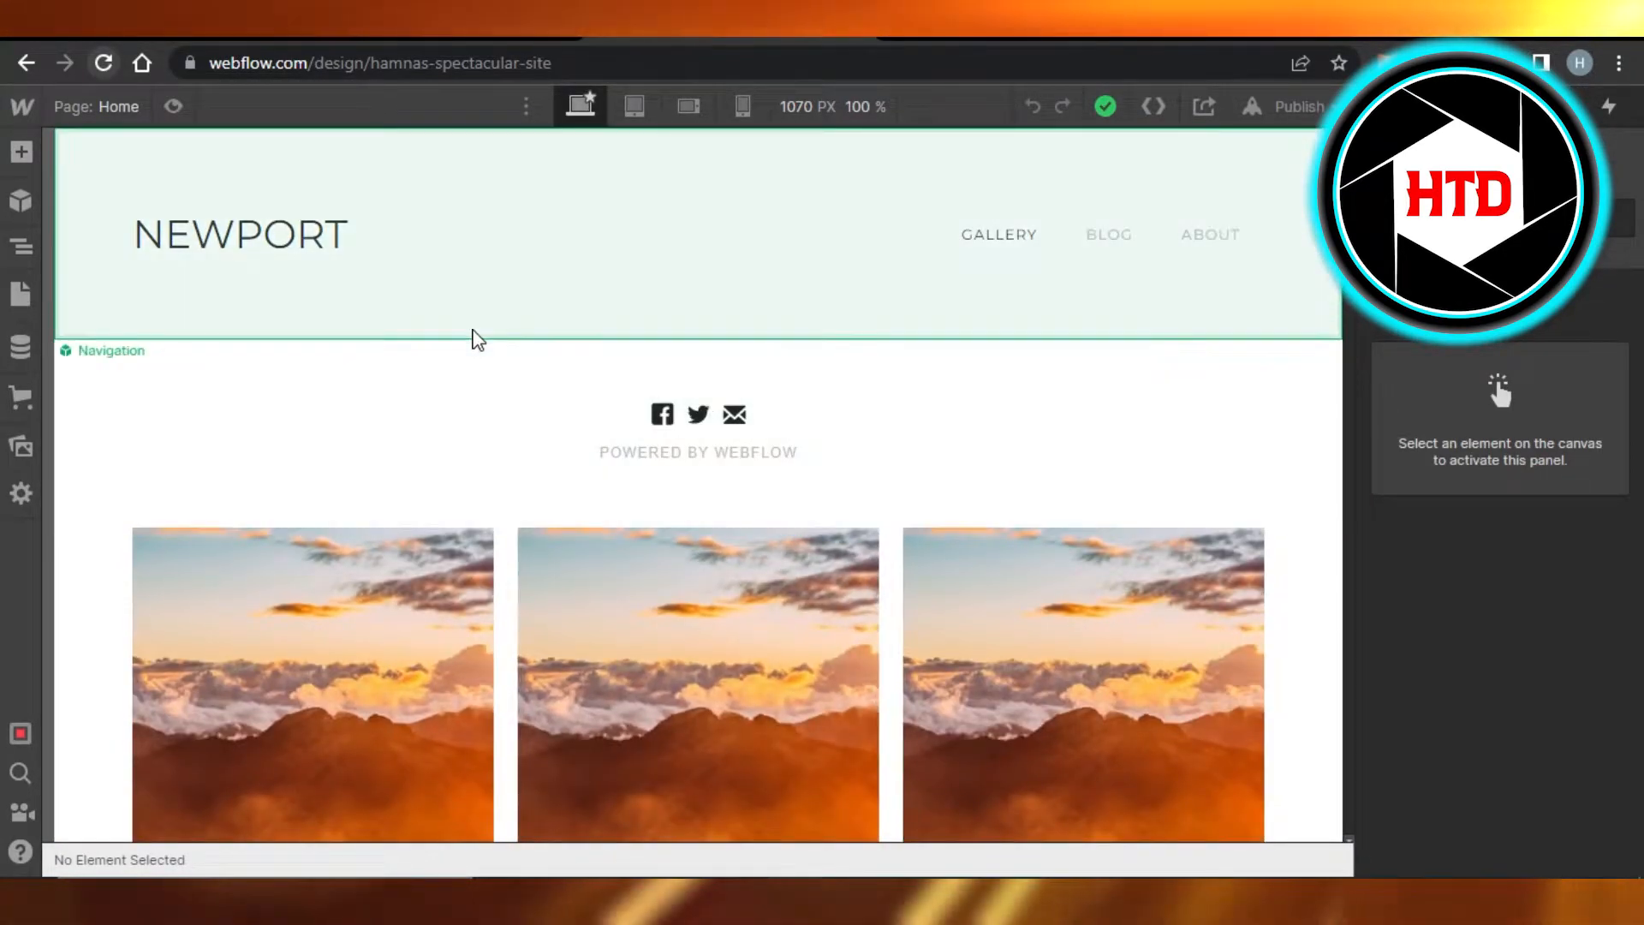
pyautogui.moveTo(21, 152)
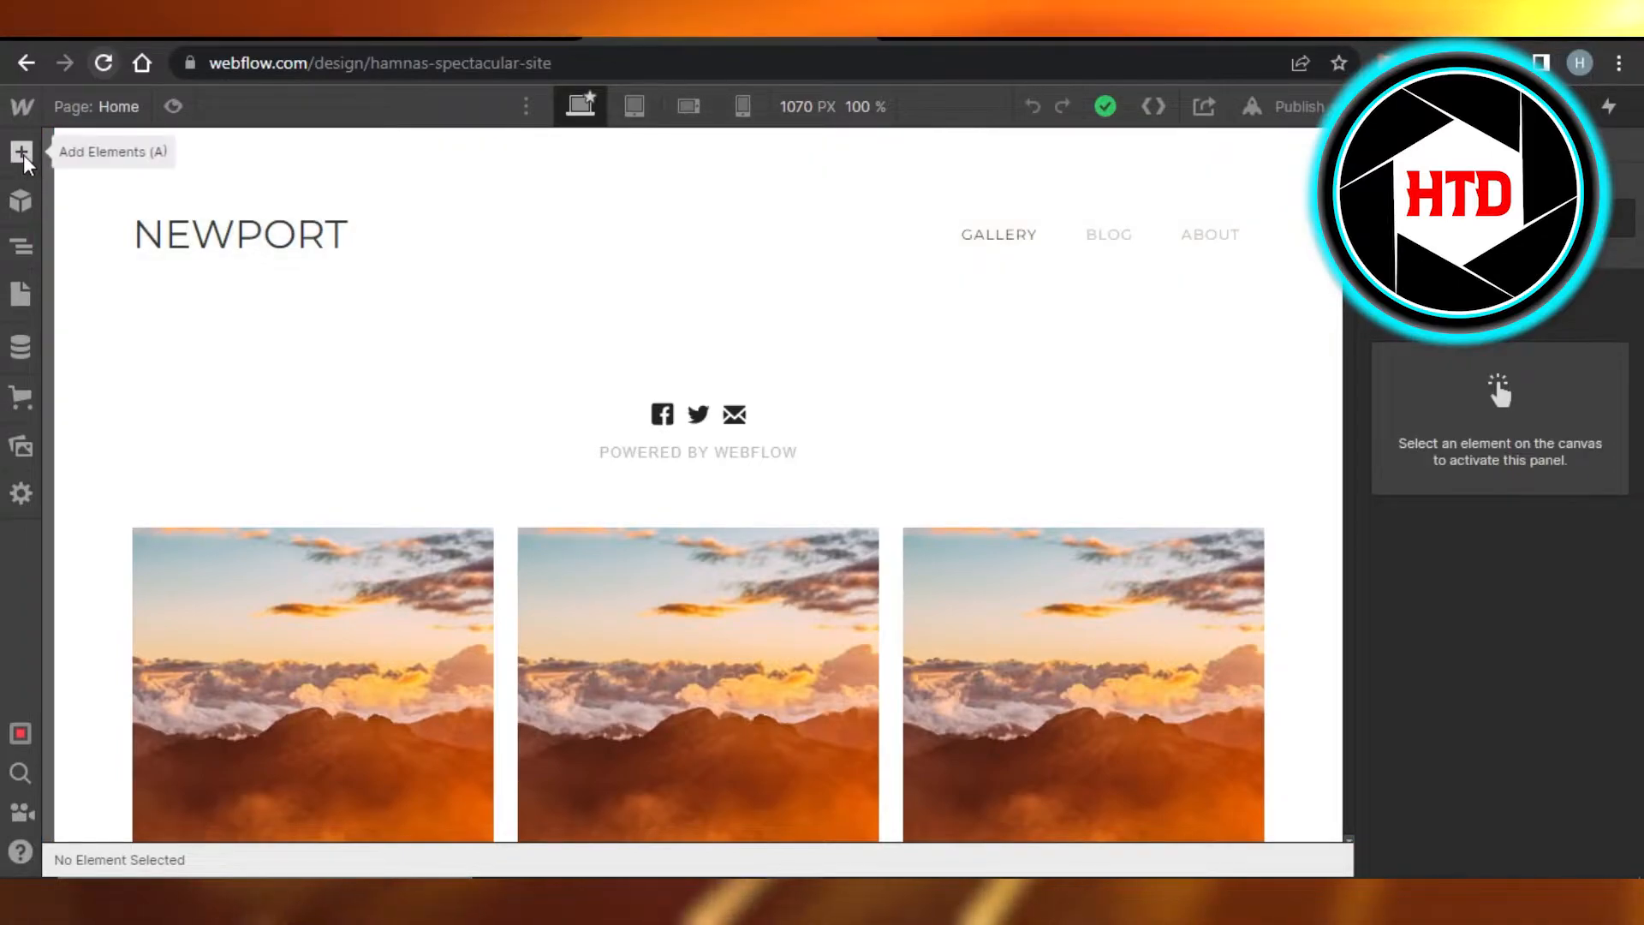
pyautogui.click(21, 153)
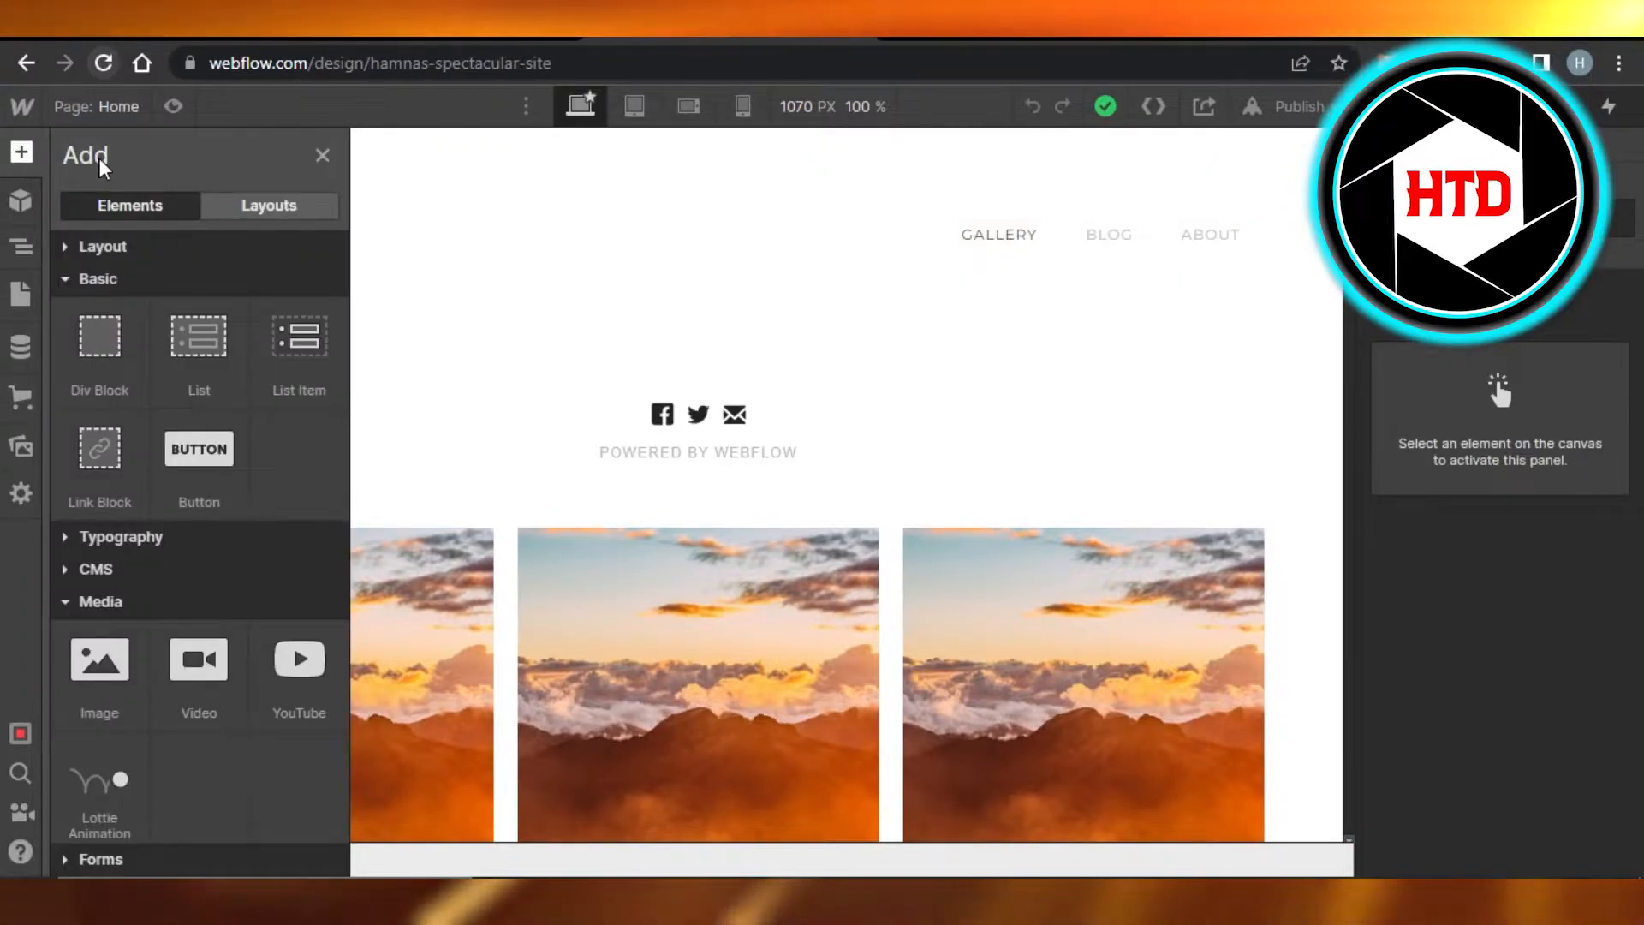
pyautogui.moveTo(67, 629)
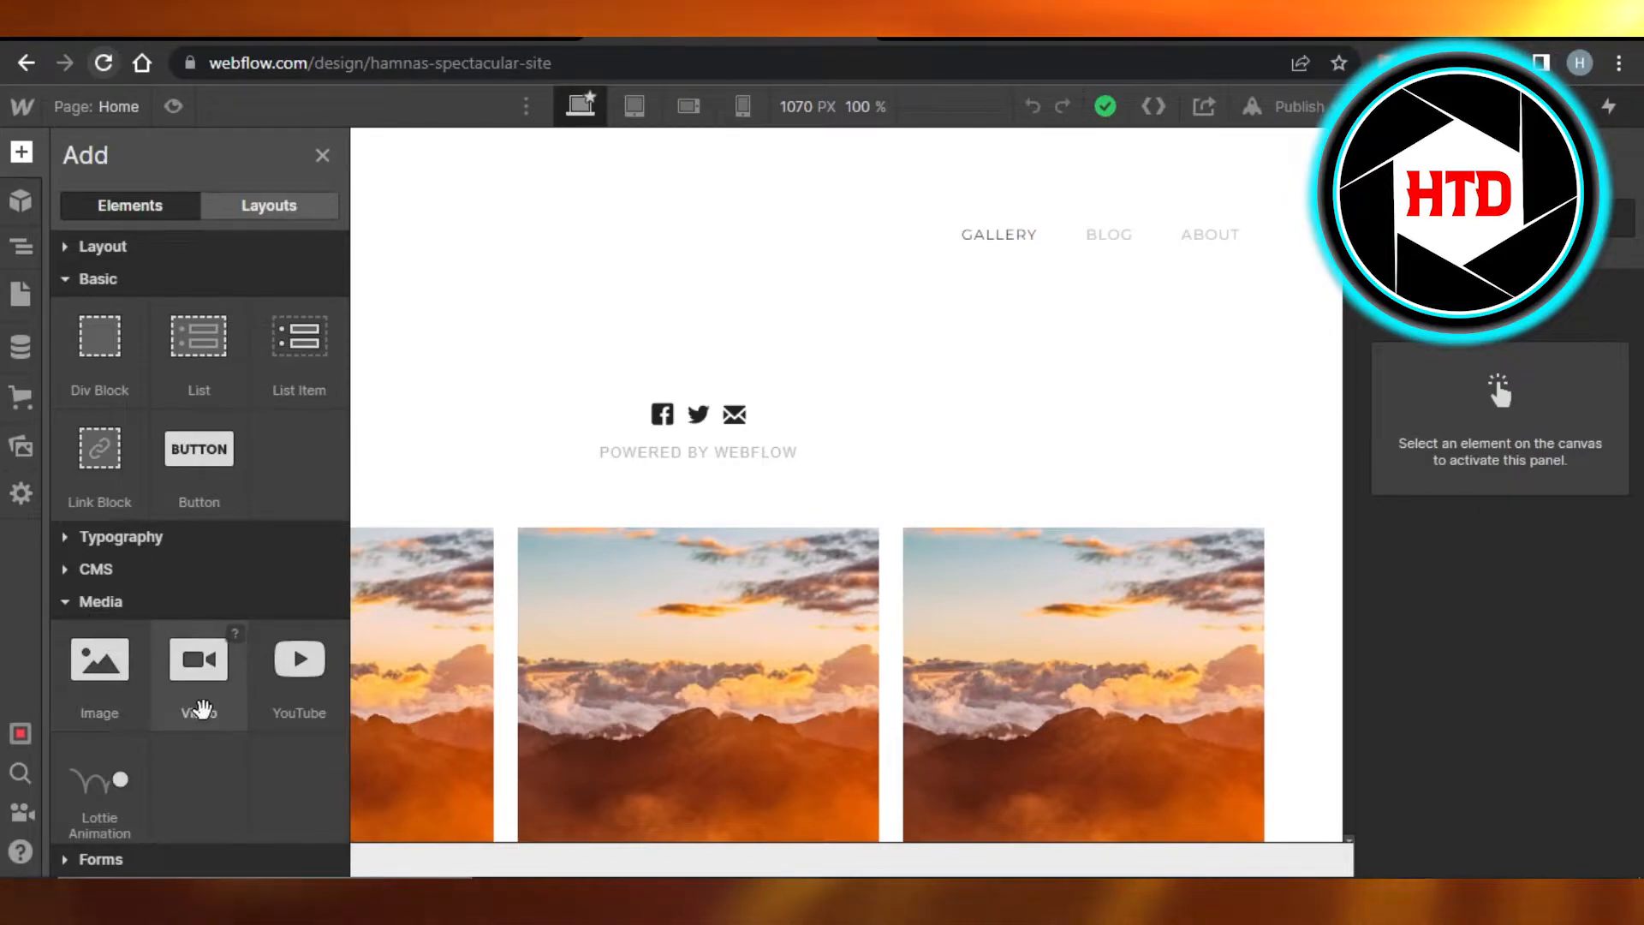
pyautogui.moveTo(298, 671)
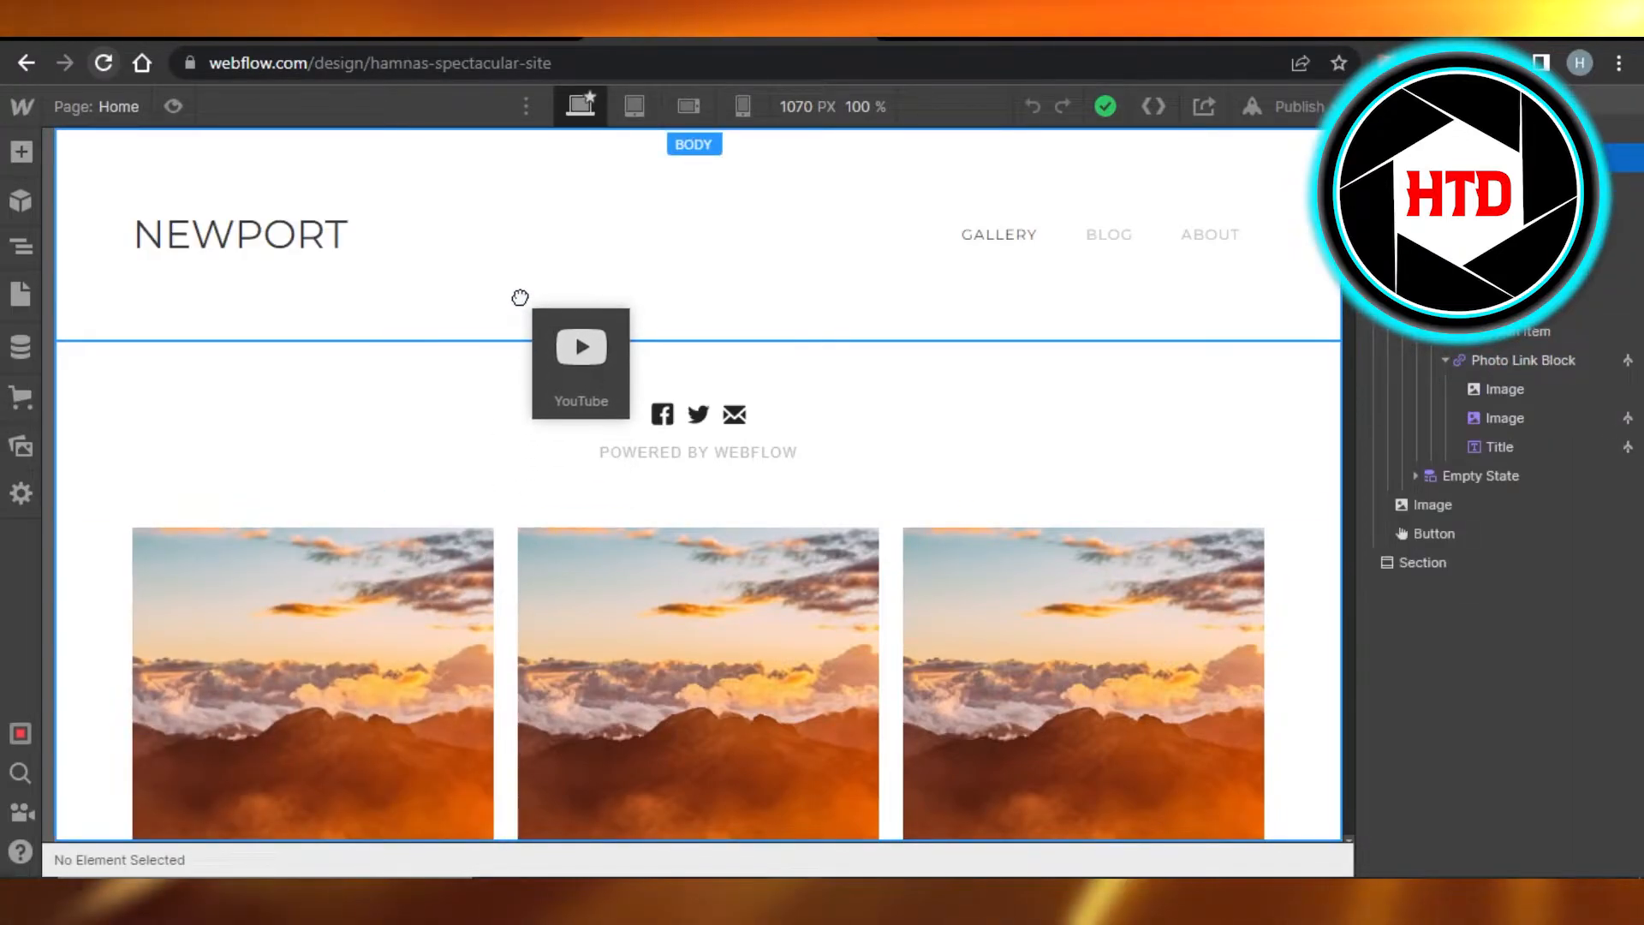
# Drop a YouTube embed below the Navigation section and focus its video link field
pyautogui.click(580, 347)
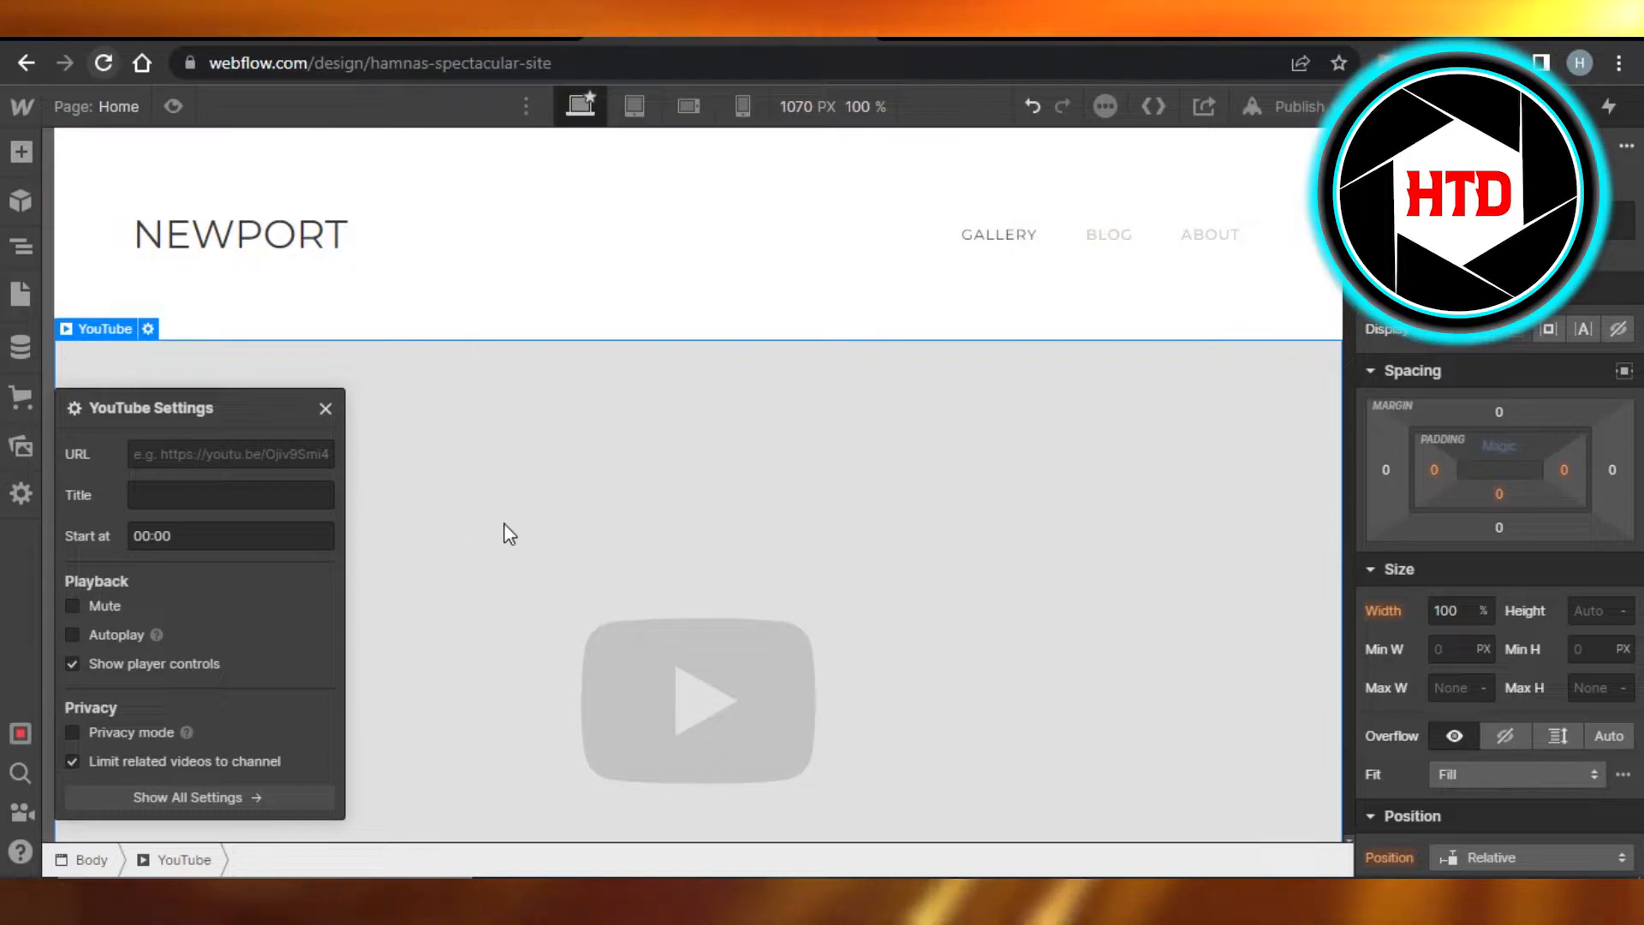
pyautogui.moveTo(101, 420)
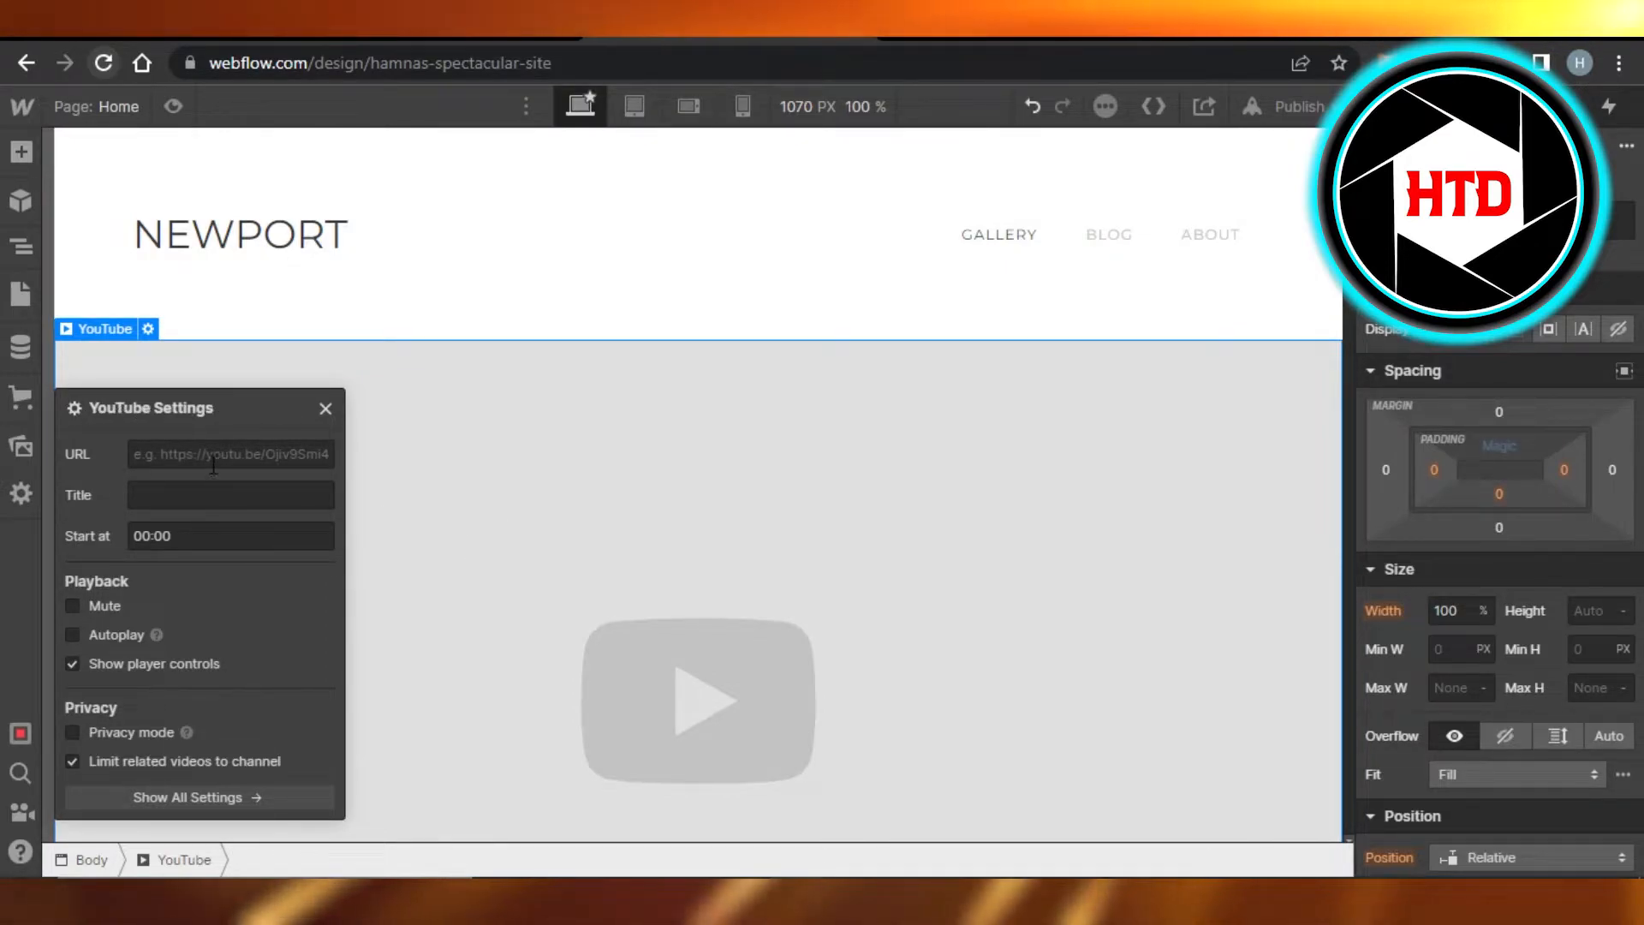
pyautogui.click(231, 454)
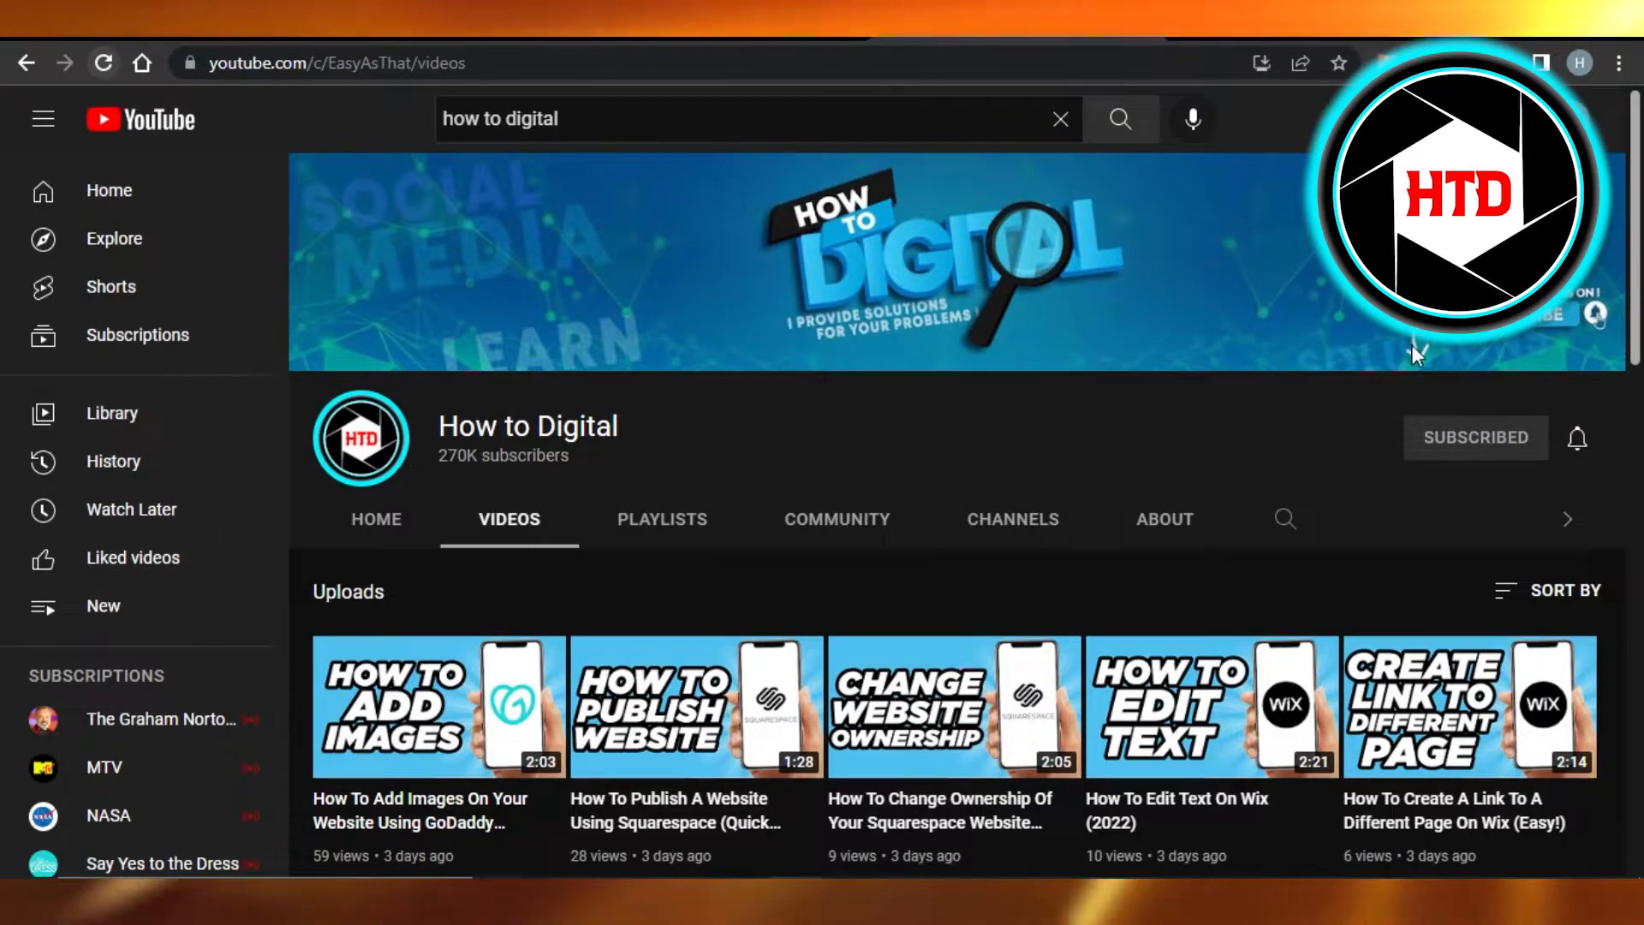
pyautogui.moveTo(1630, 210)
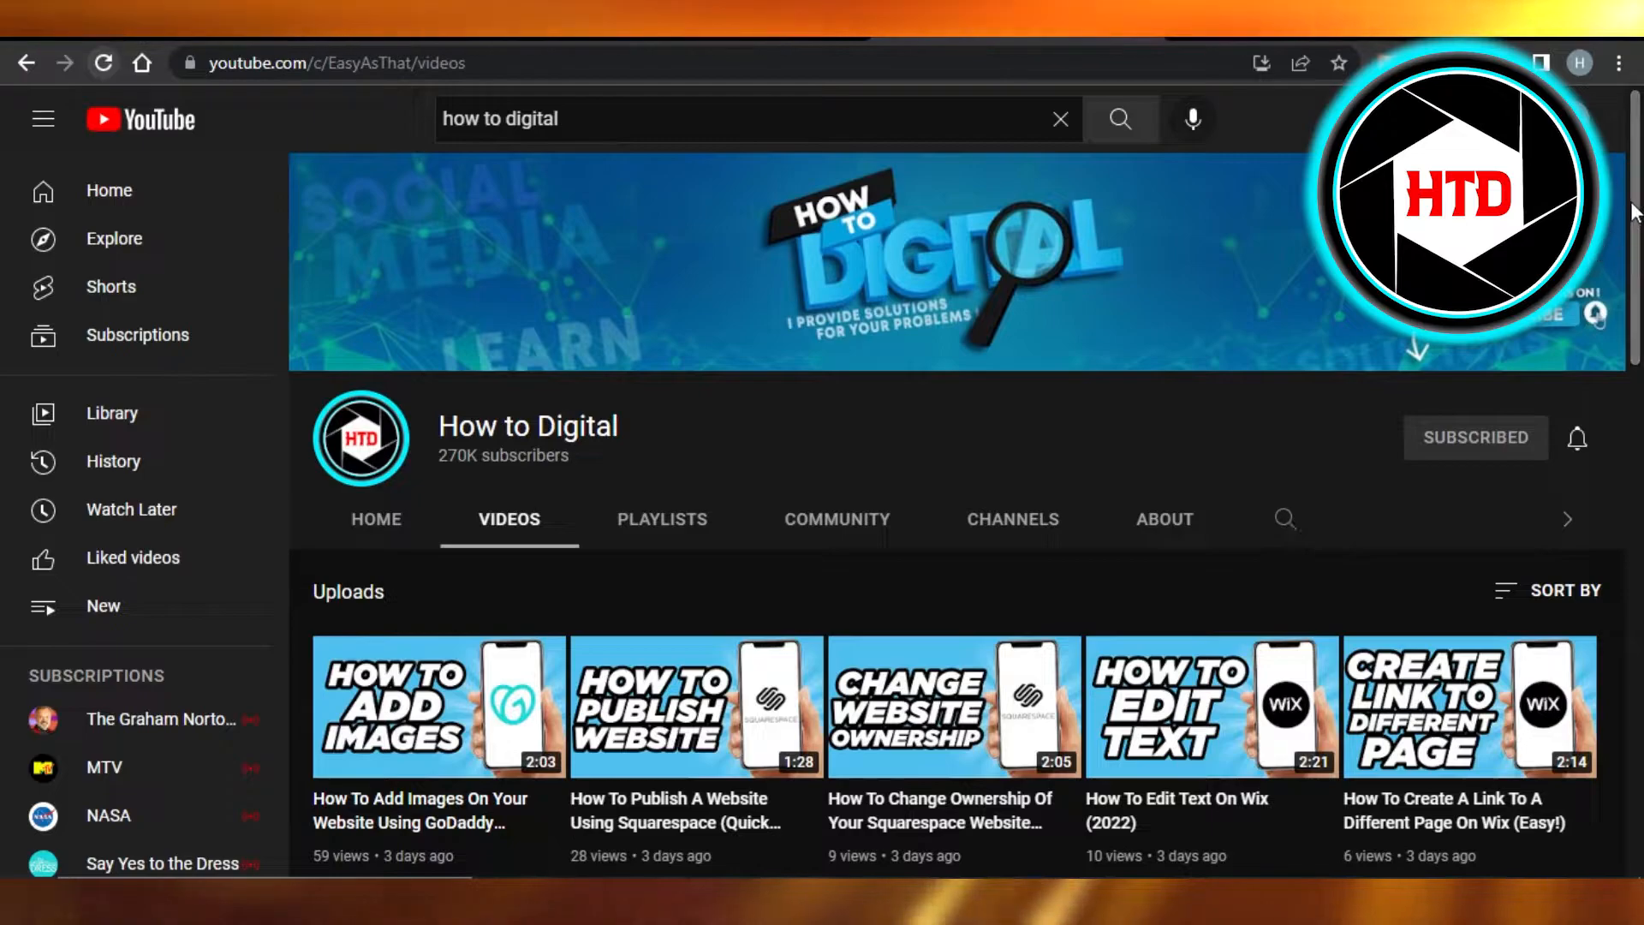
# Copy the link of the 'How To Buy A Gift Card On Roblox' video from the channel's uploads
pyautogui.scroll(-3)
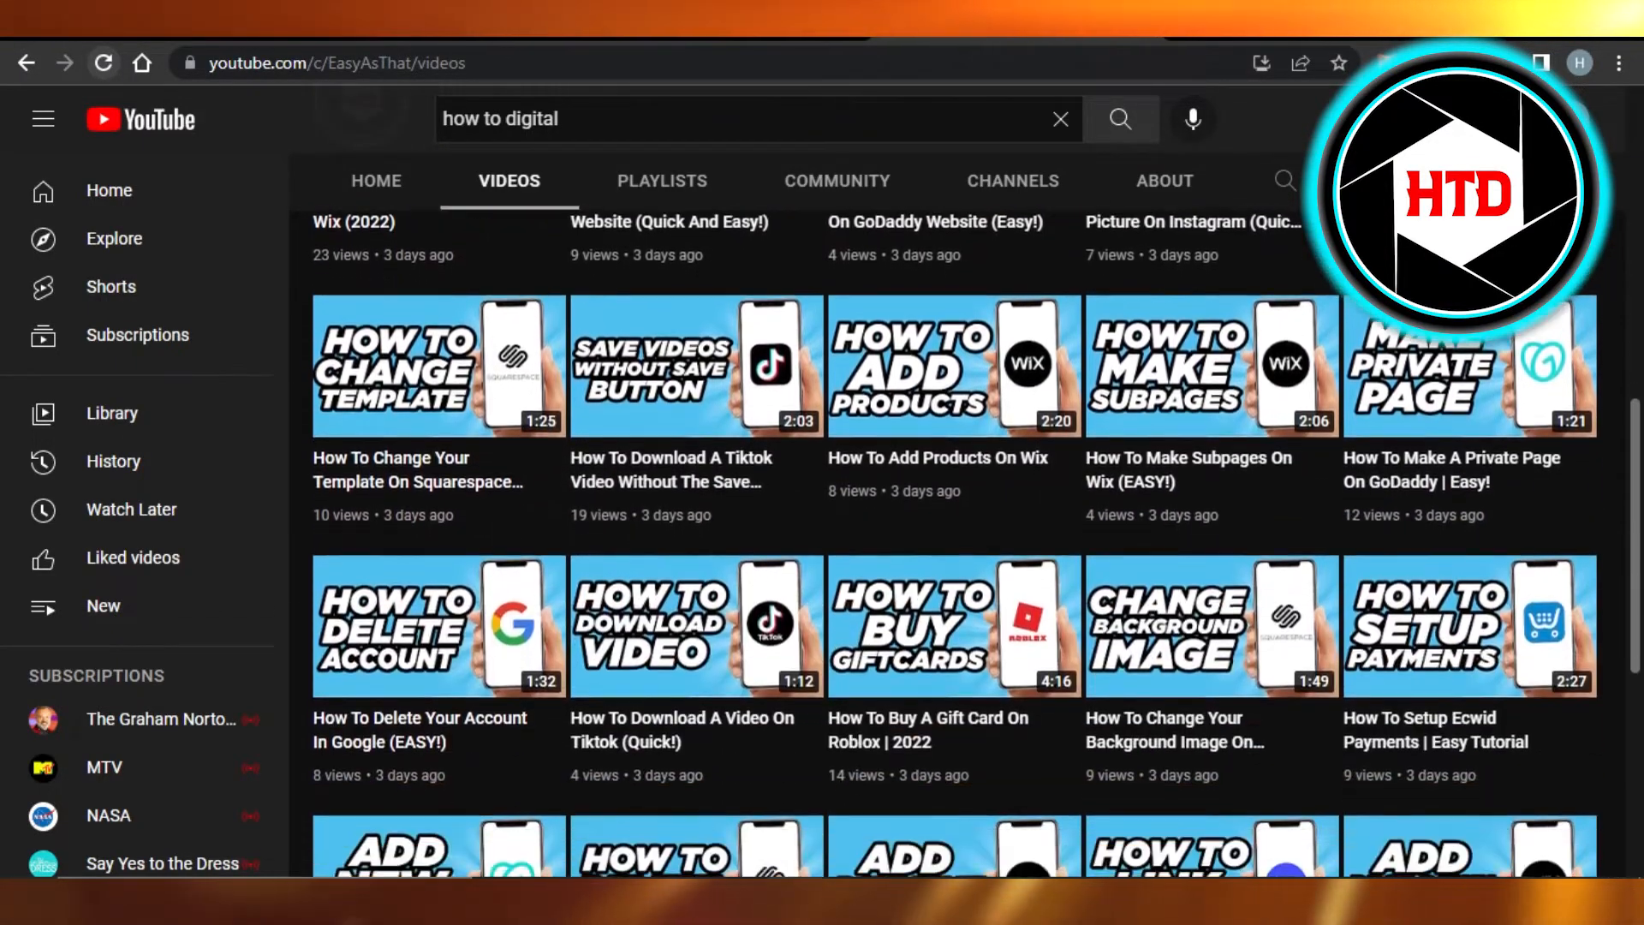
pyautogui.rightClick(952, 625)
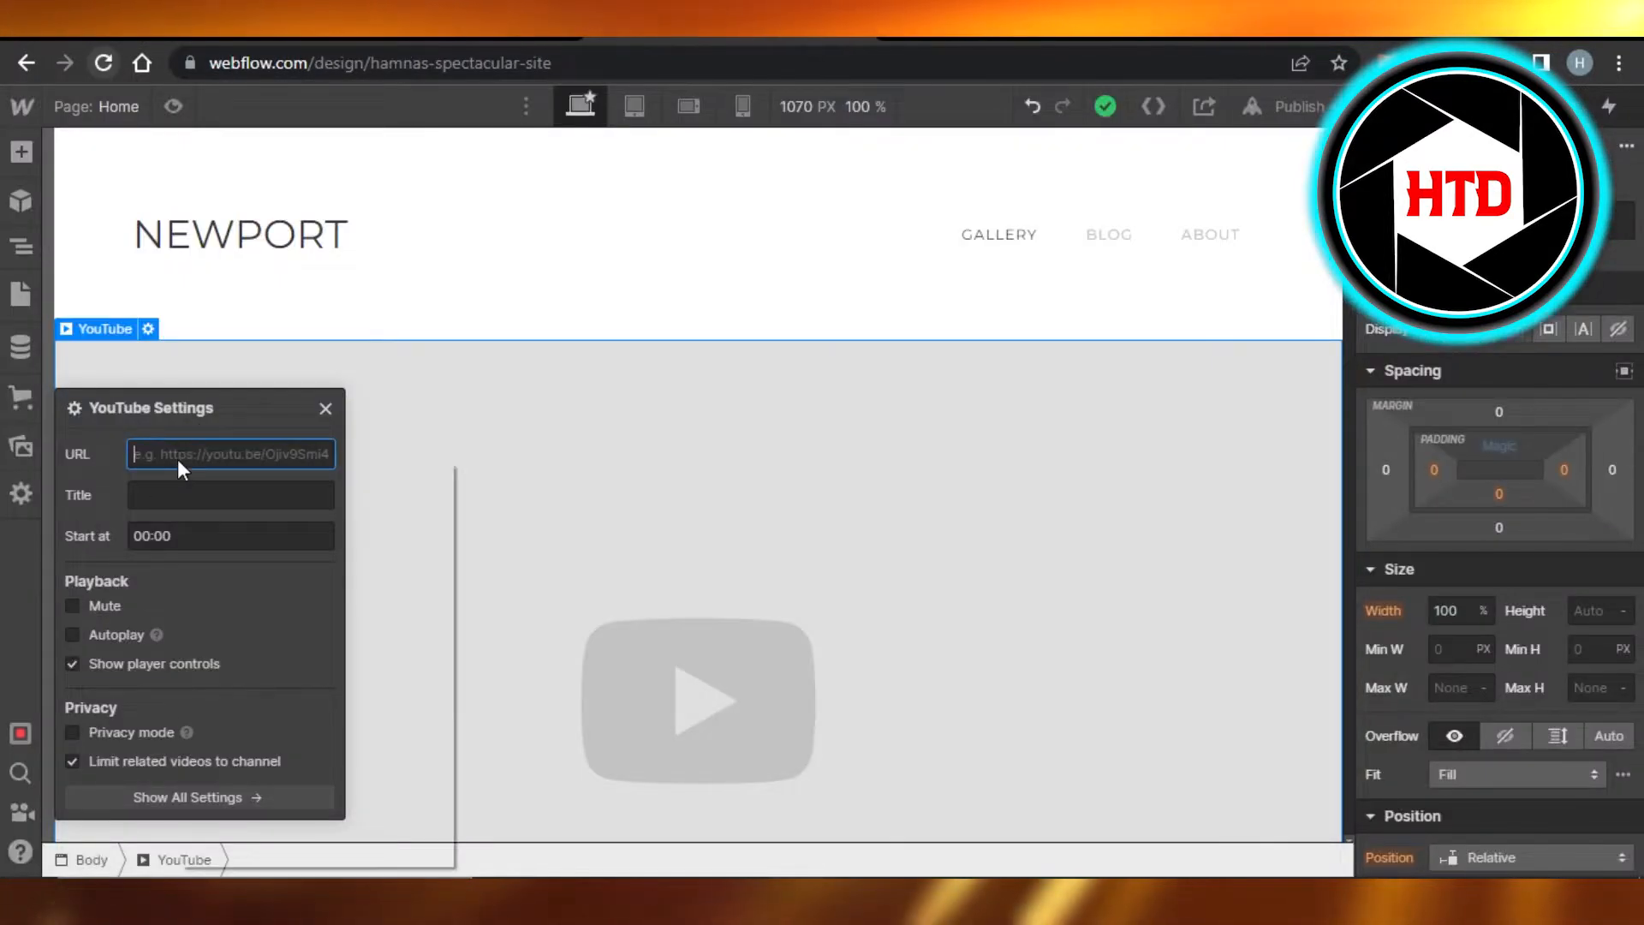
pyautogui.write('https://www.youtube.com/watch?v=evAjGt8qBs8')
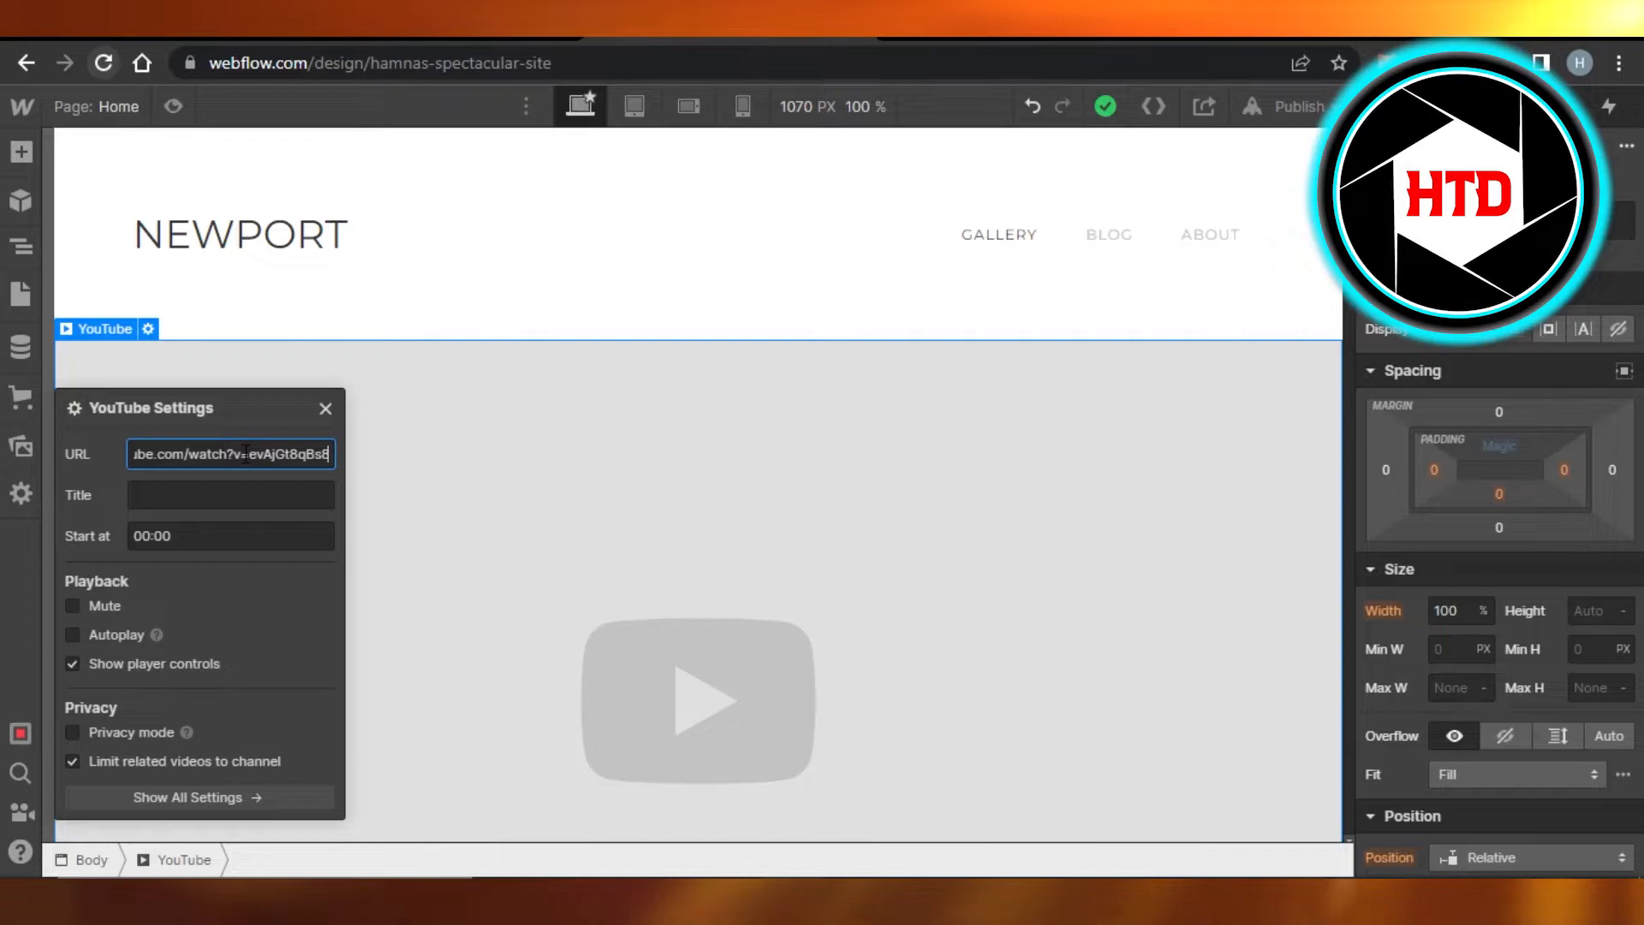
pyautogui.click(229, 495)
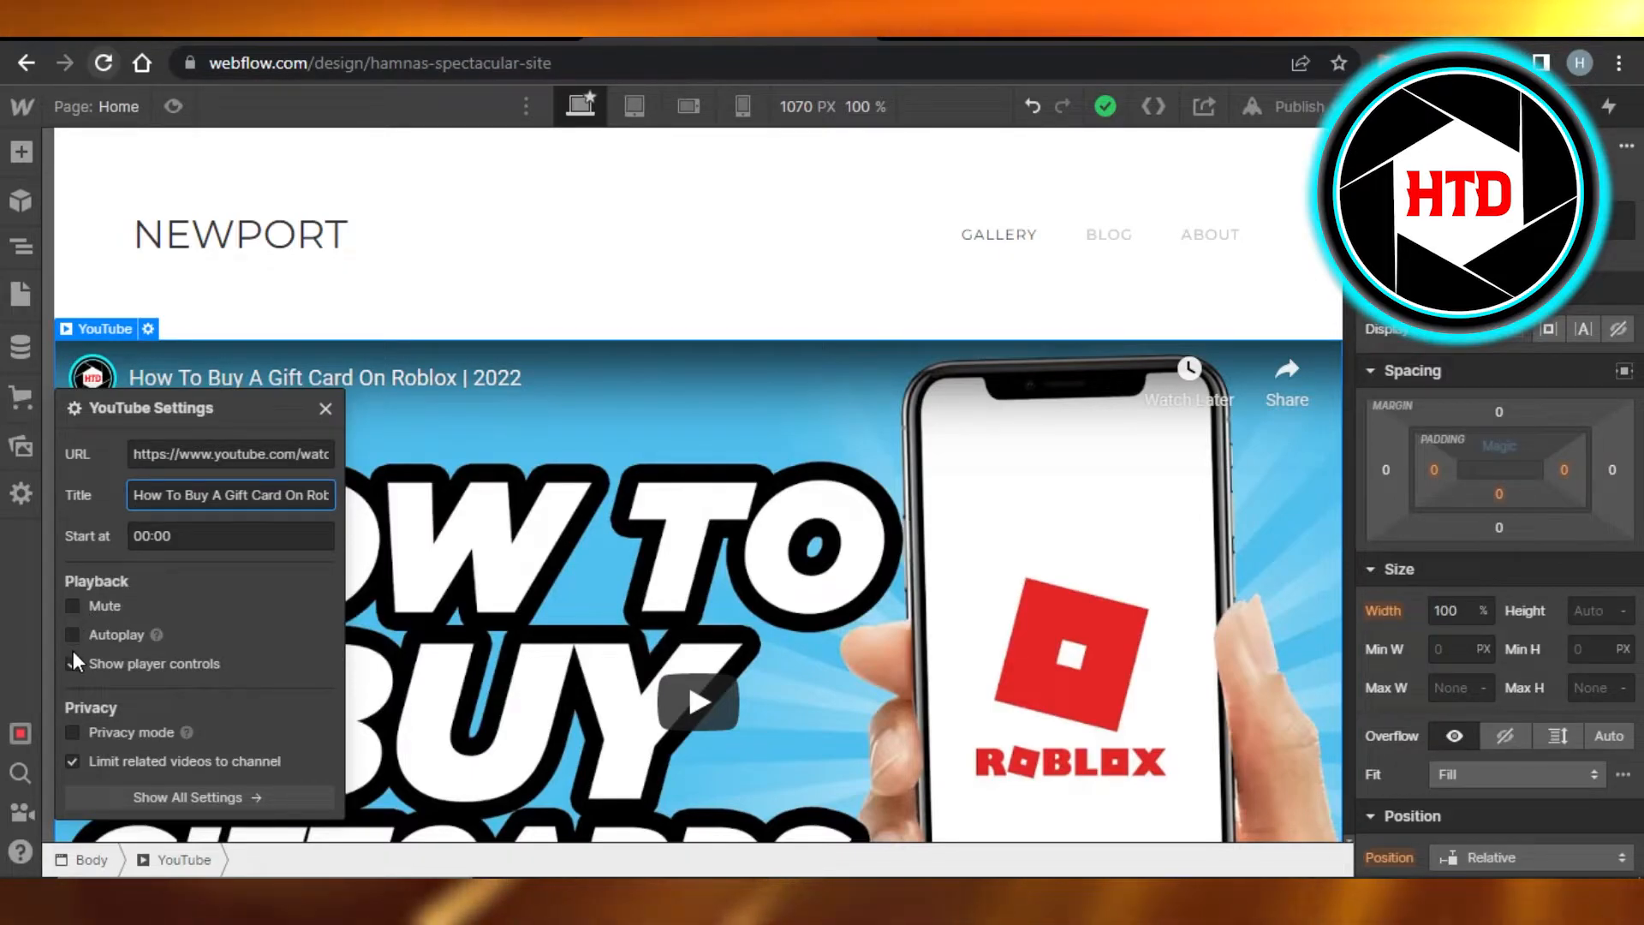
# Enable Autoplay with player controls kept on, and expand all YouTube embed settings
pyautogui.click(72, 663)
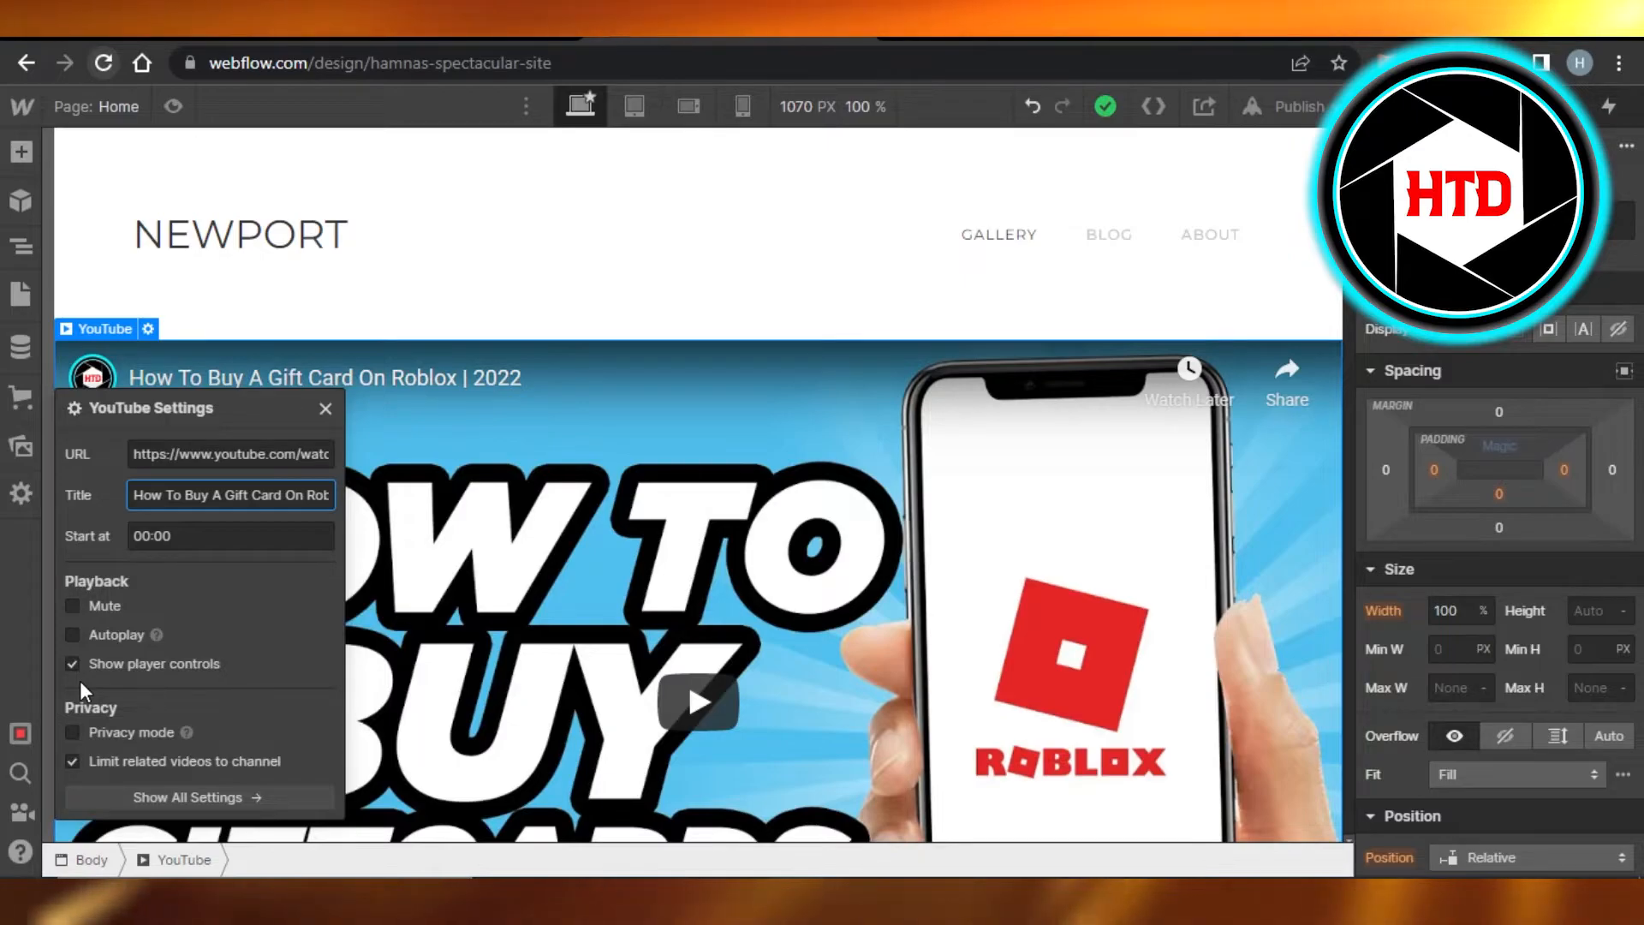
pyautogui.moveTo(113, 678)
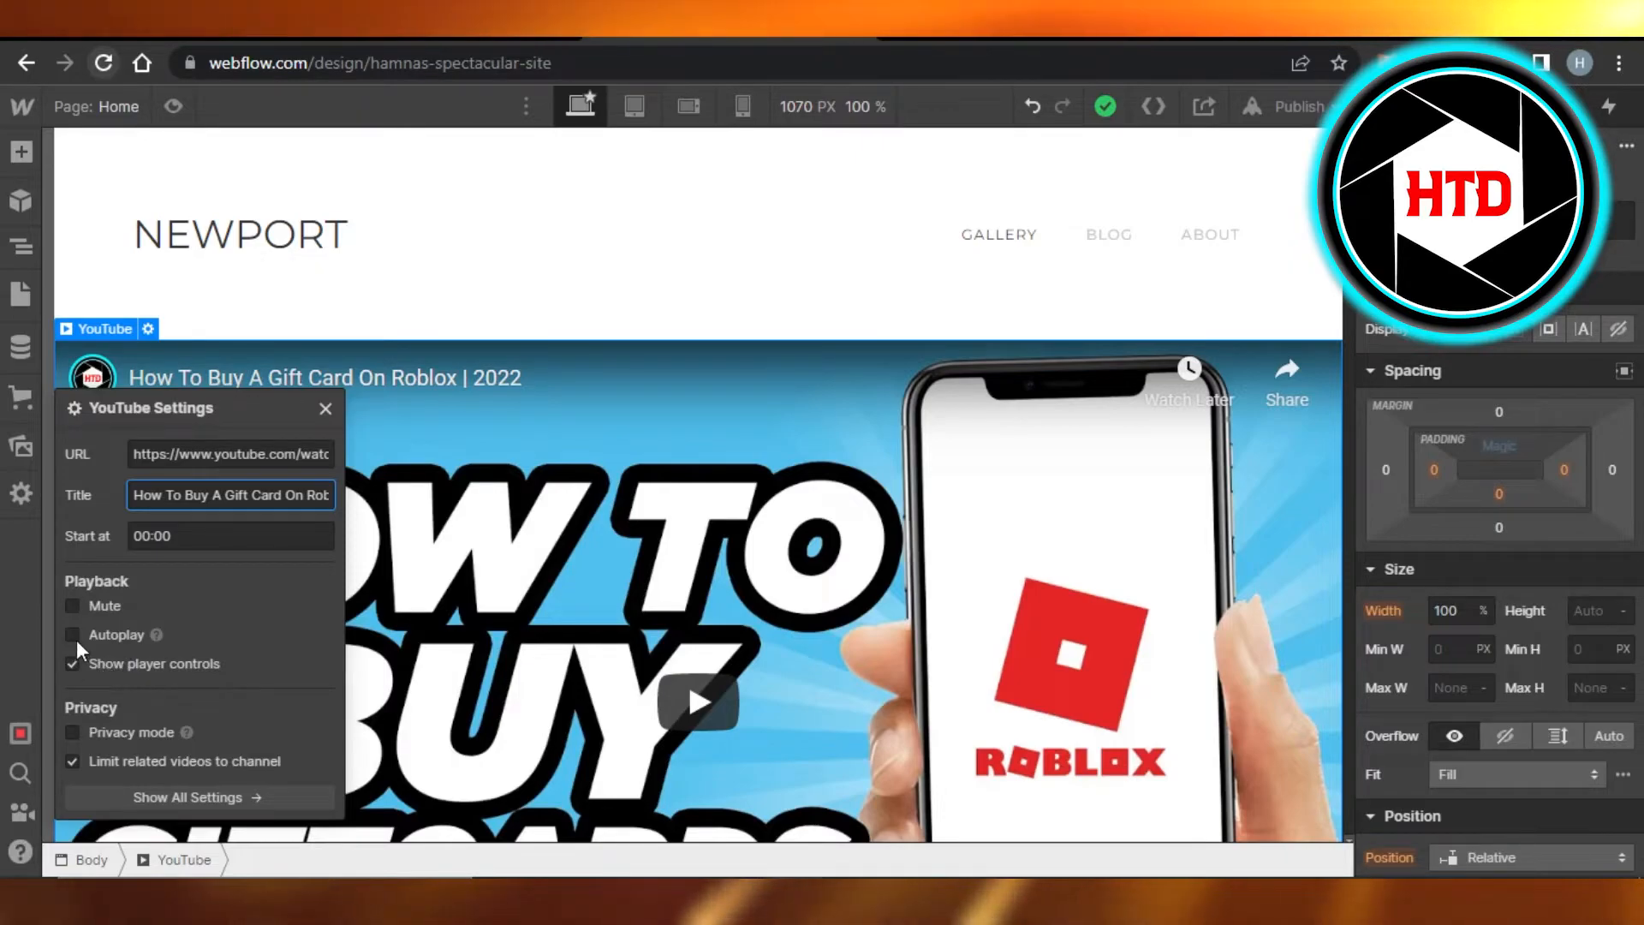
pyautogui.click(72, 634)
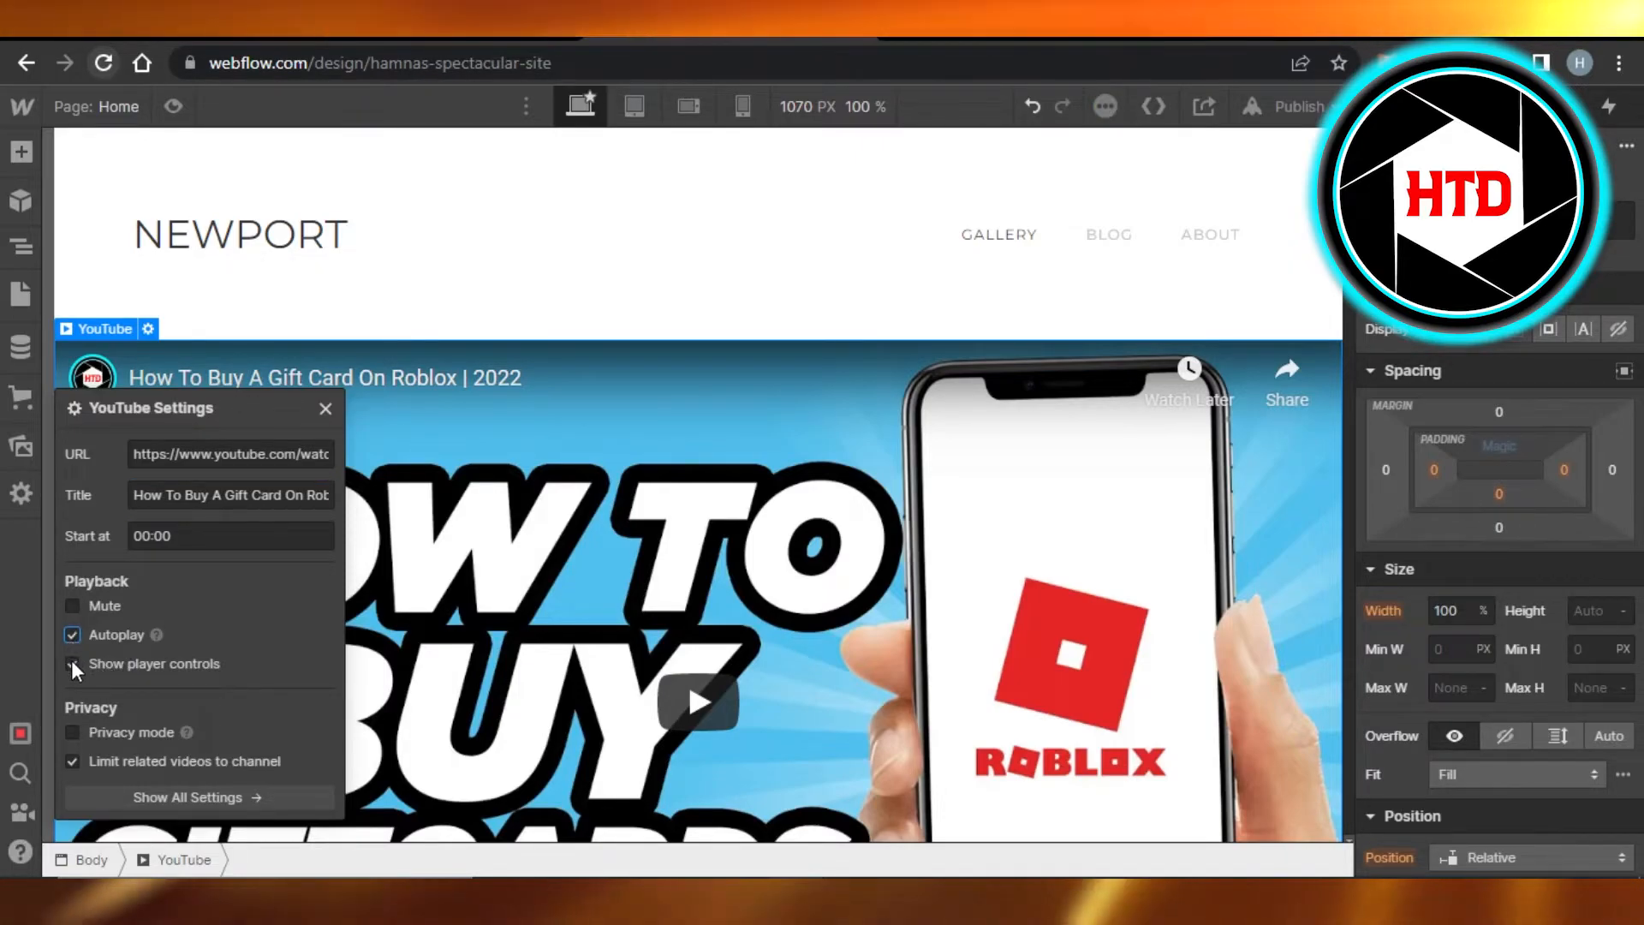
pyautogui.click(72, 663)
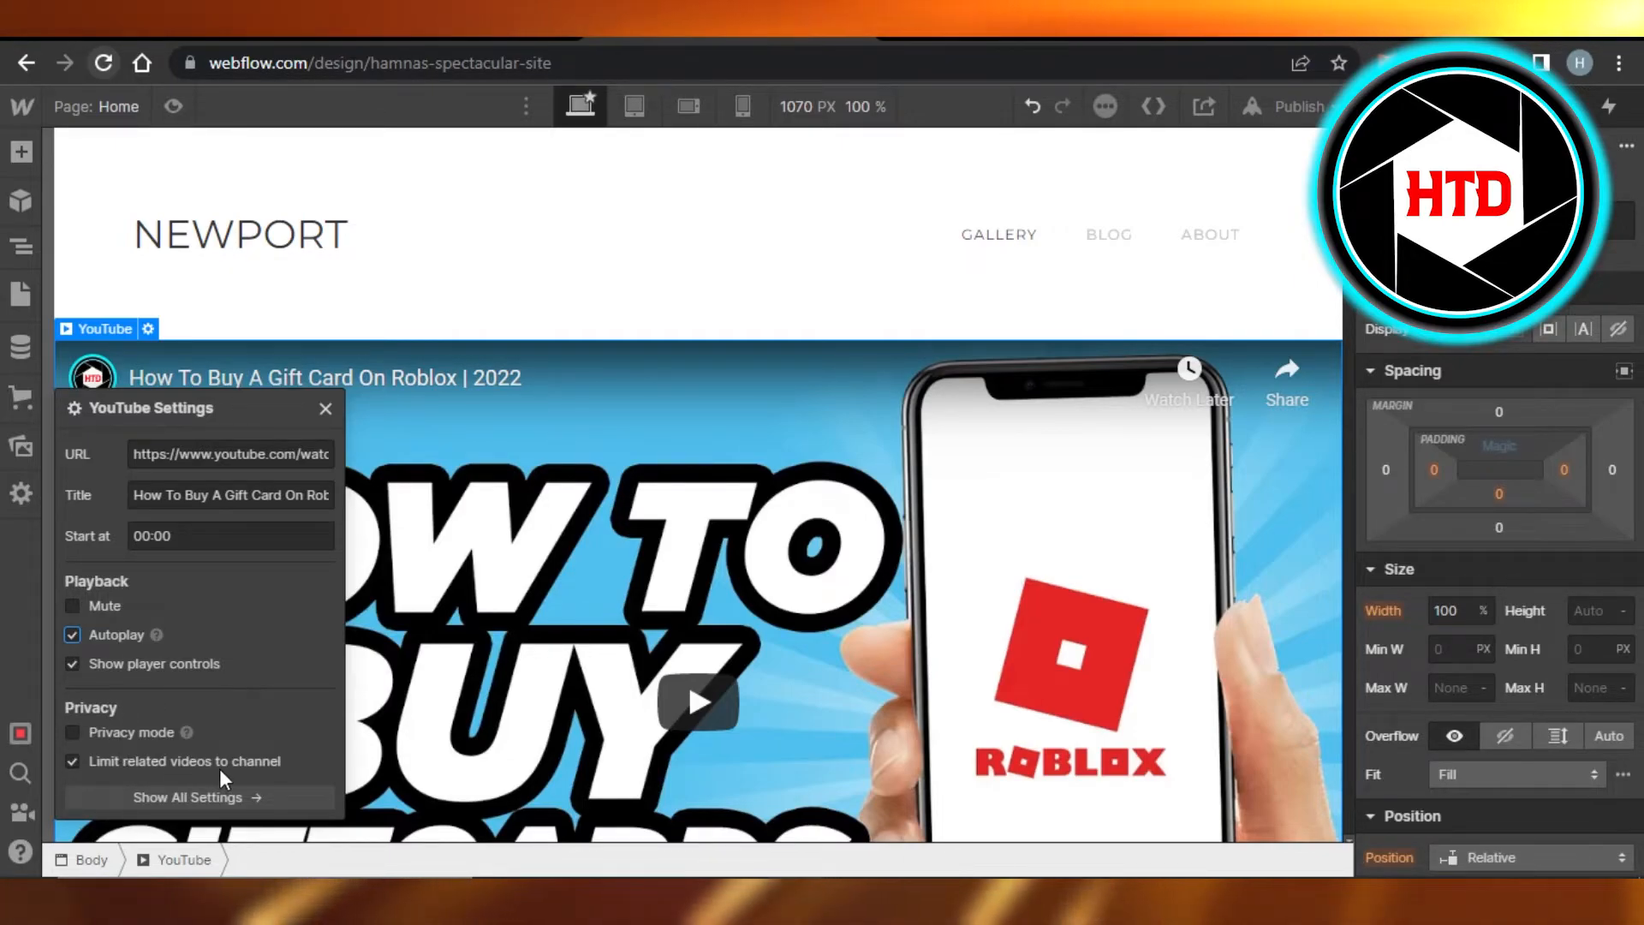
pyautogui.click(198, 797)
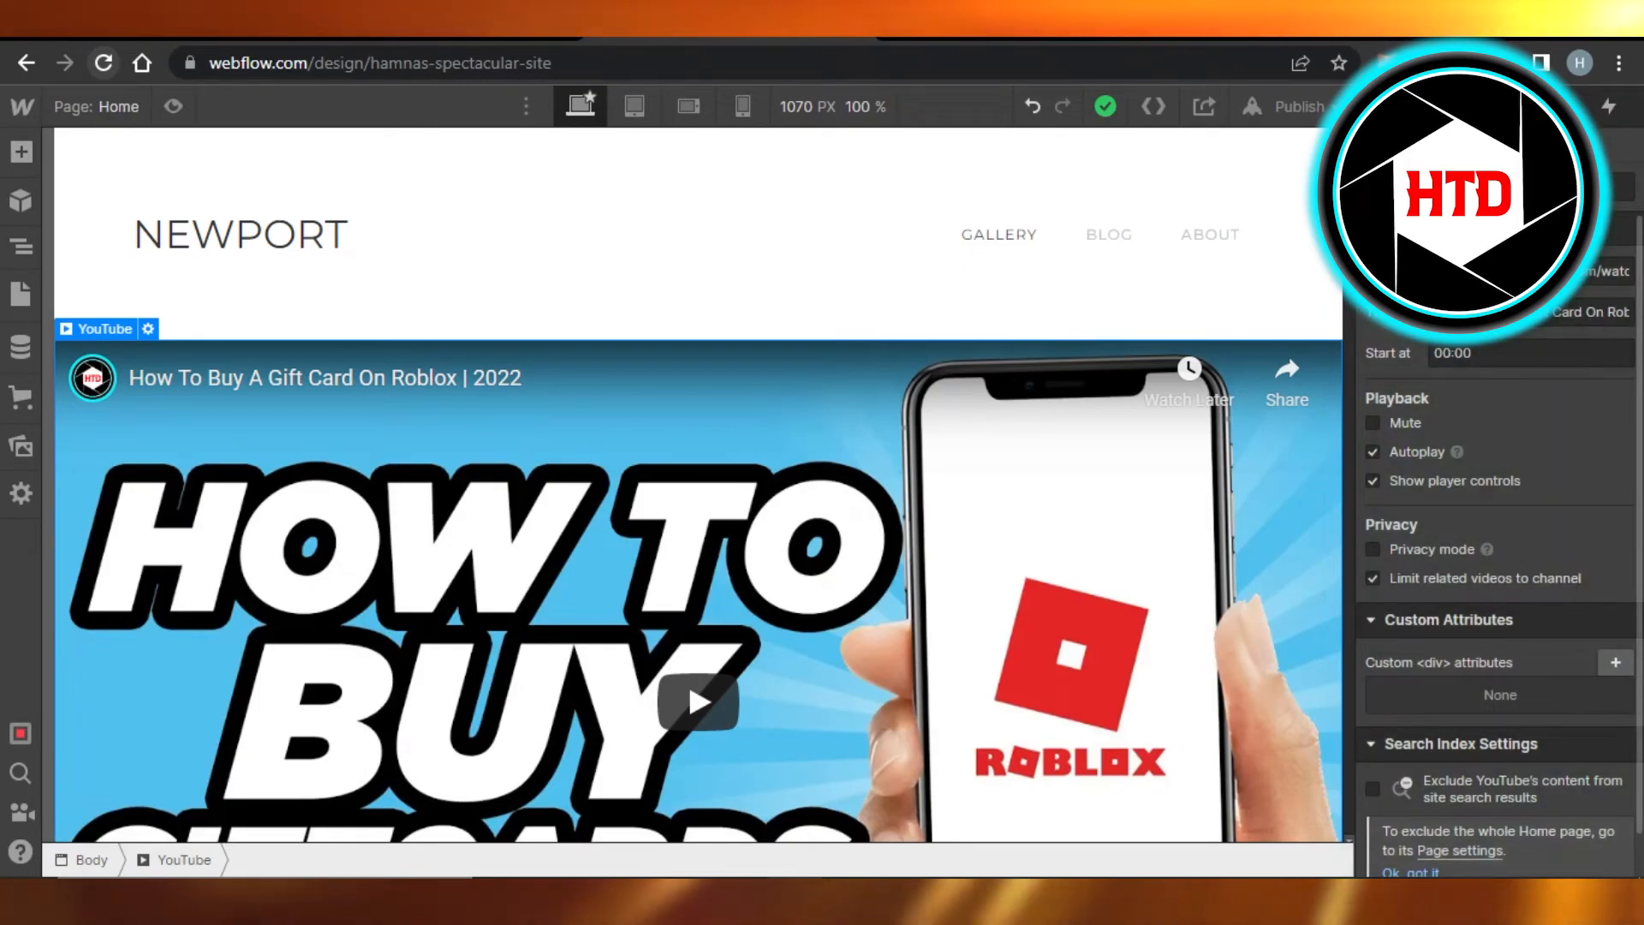
pyautogui.scroll(-3)
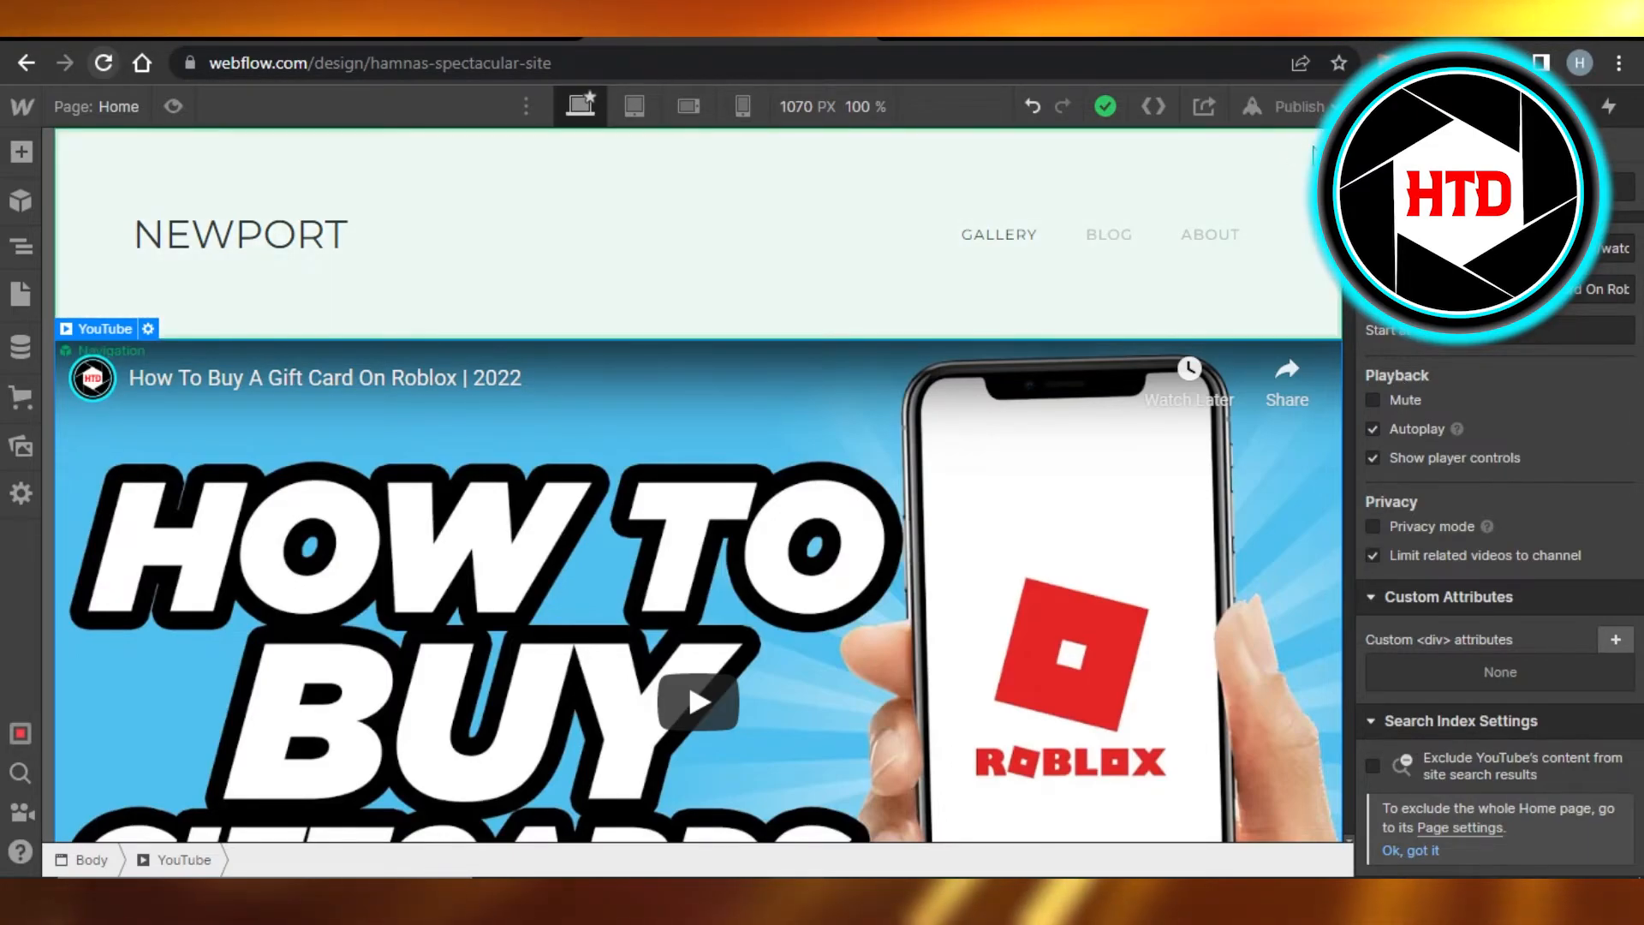
pyautogui.click(110, 351)
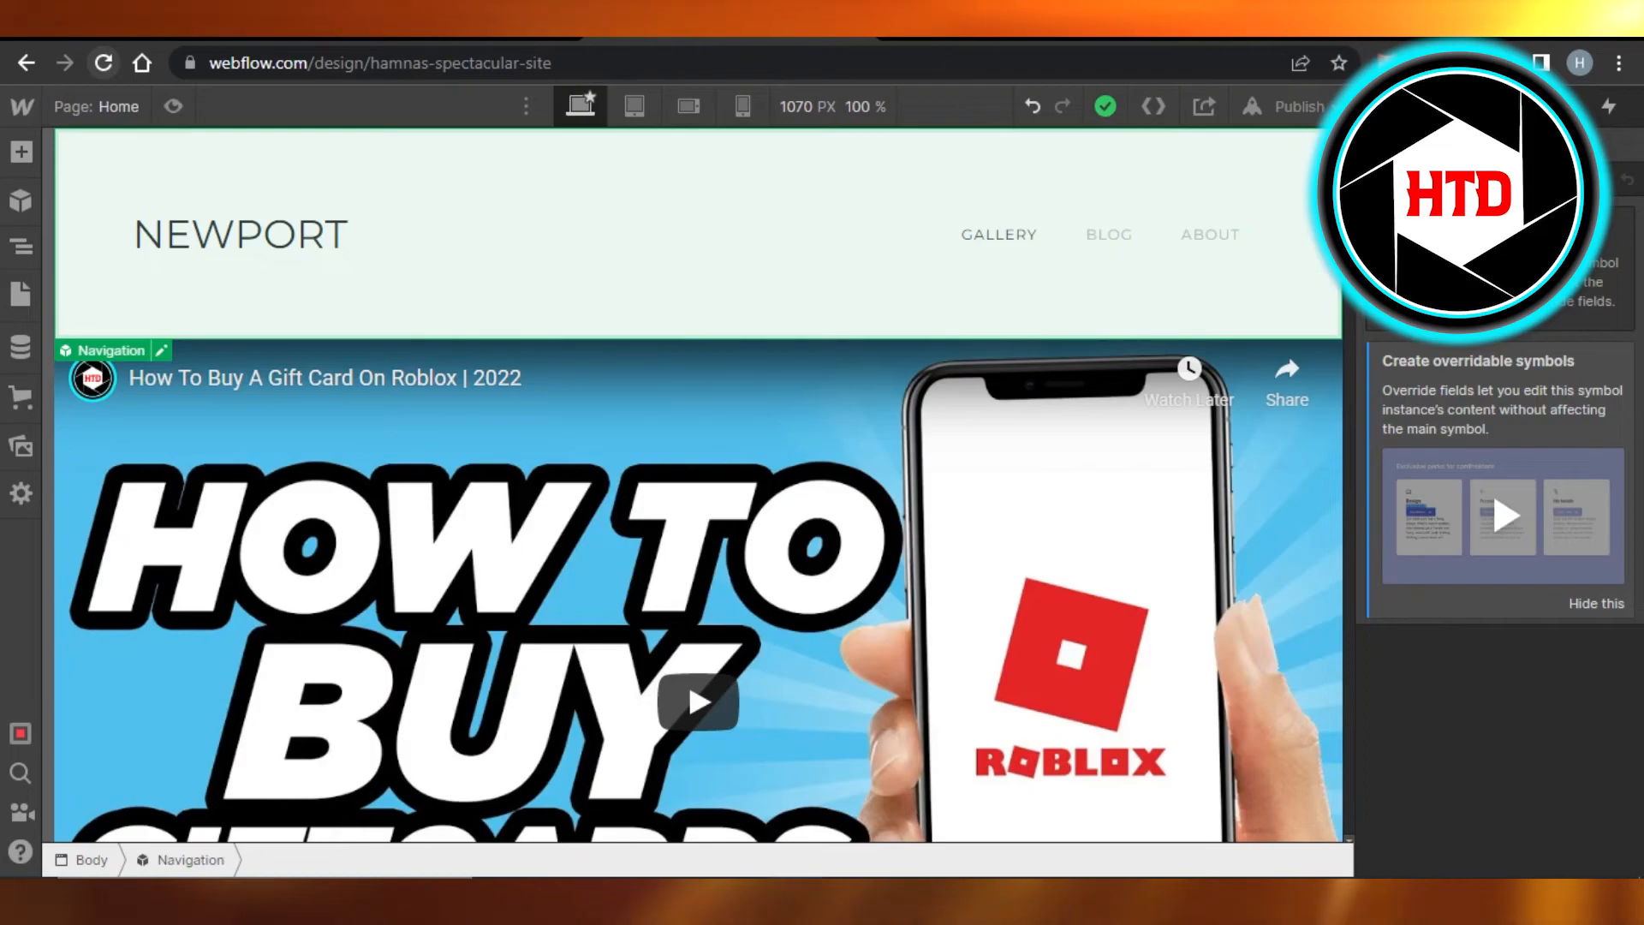
pyautogui.scroll(-3)
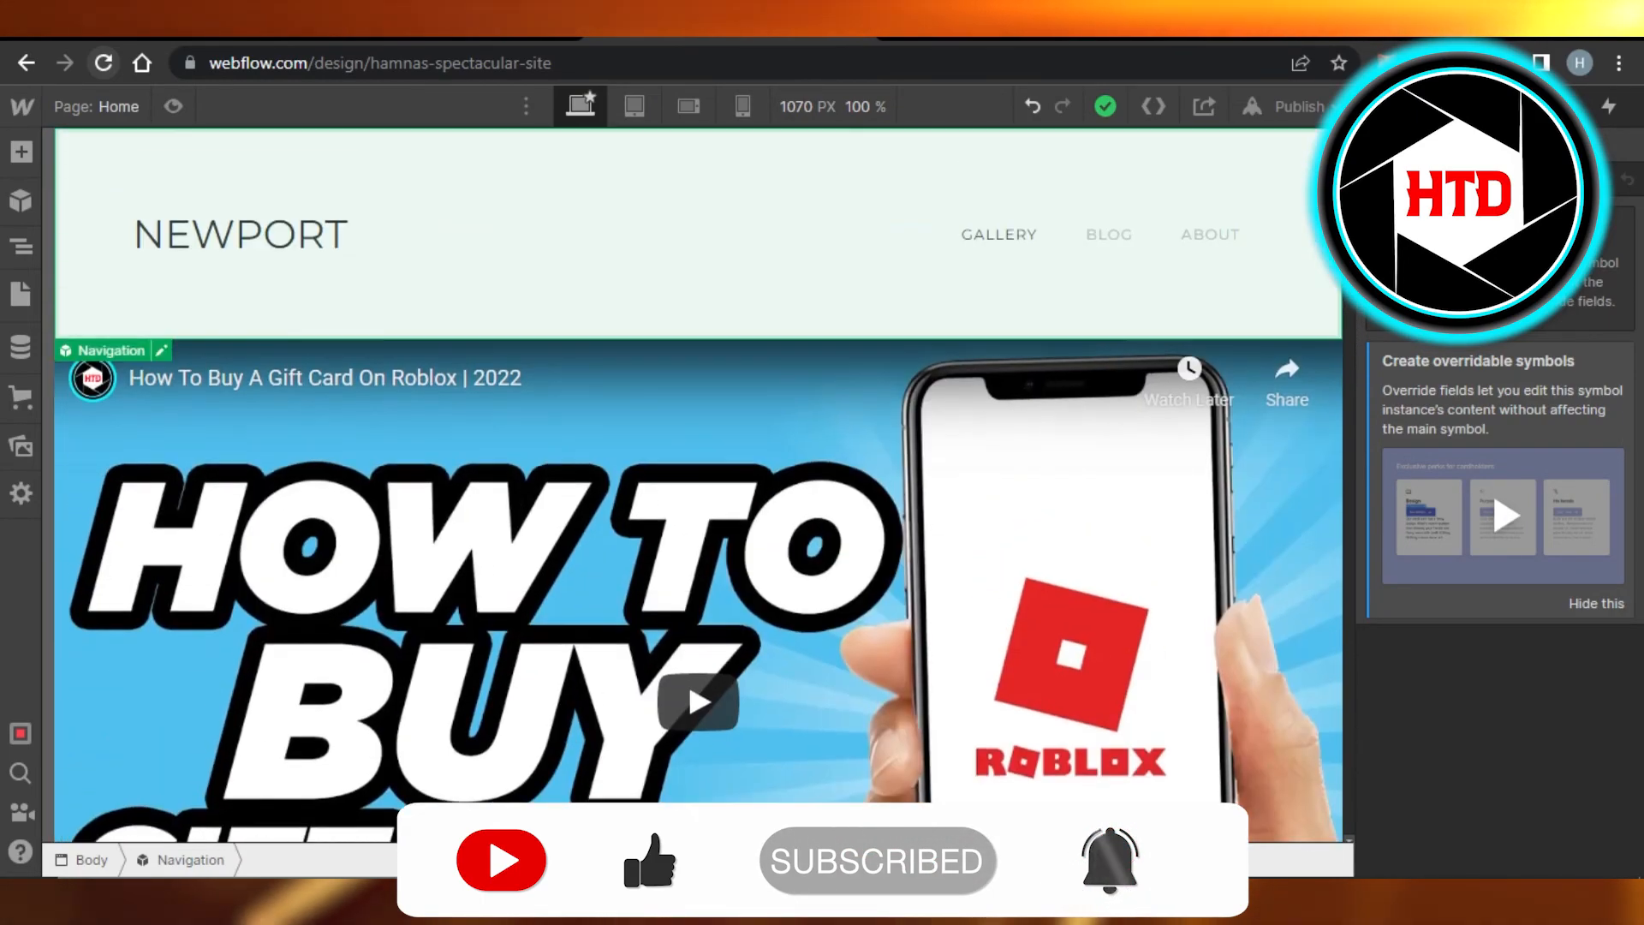
pyautogui.scroll(-3)
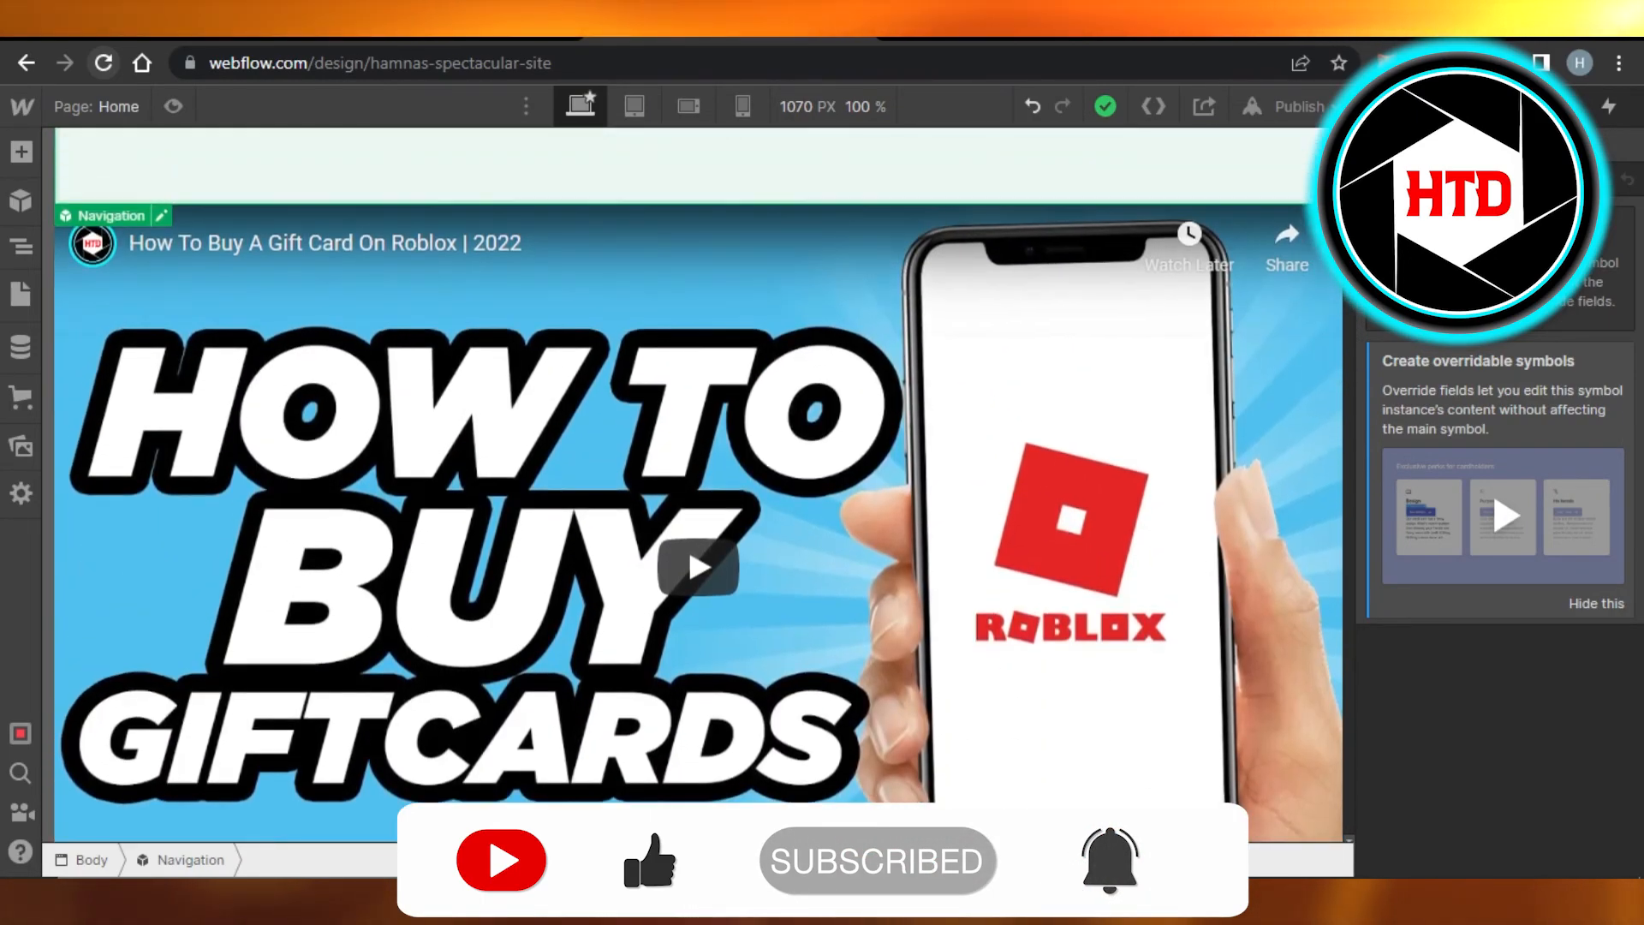